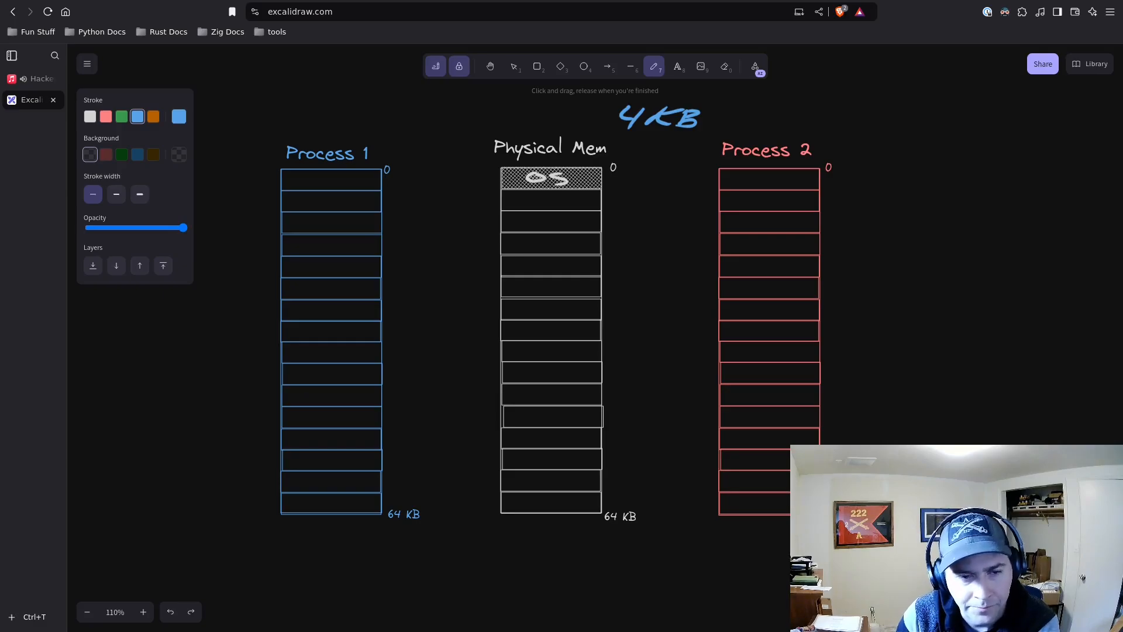
mouse_move(371, 69)
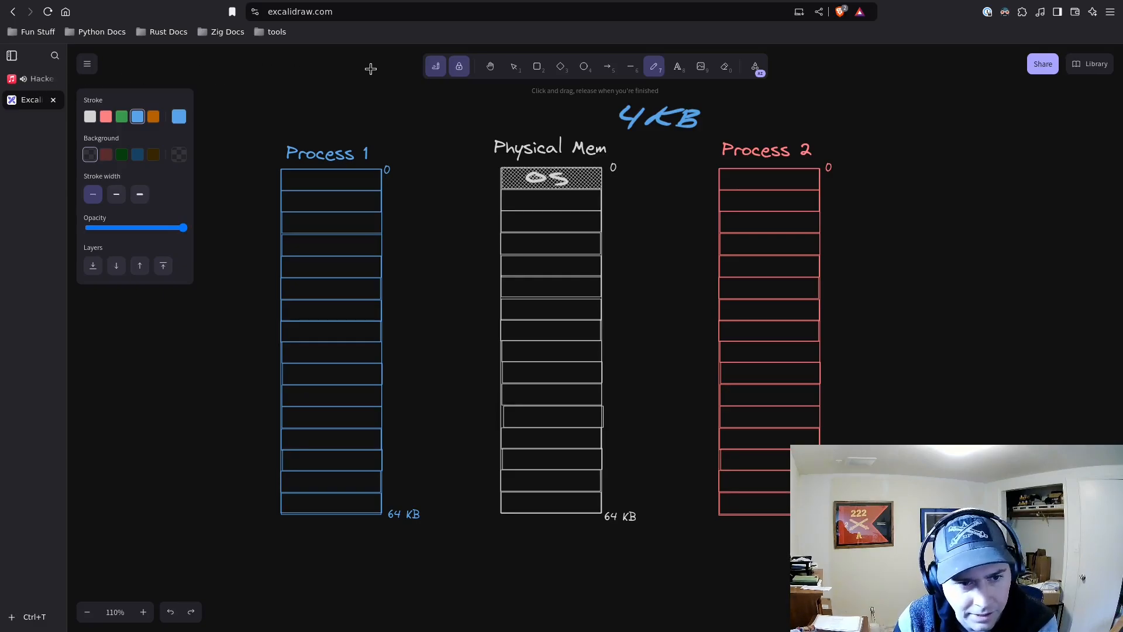
mouse_move(481, 459)
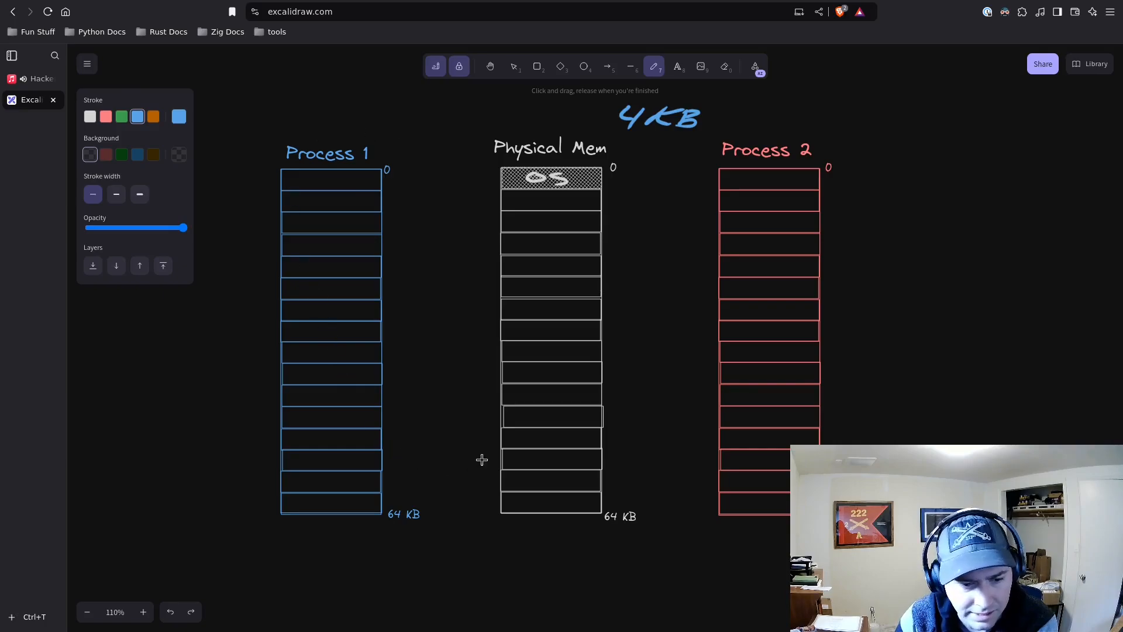
mouse_move(378, 418)
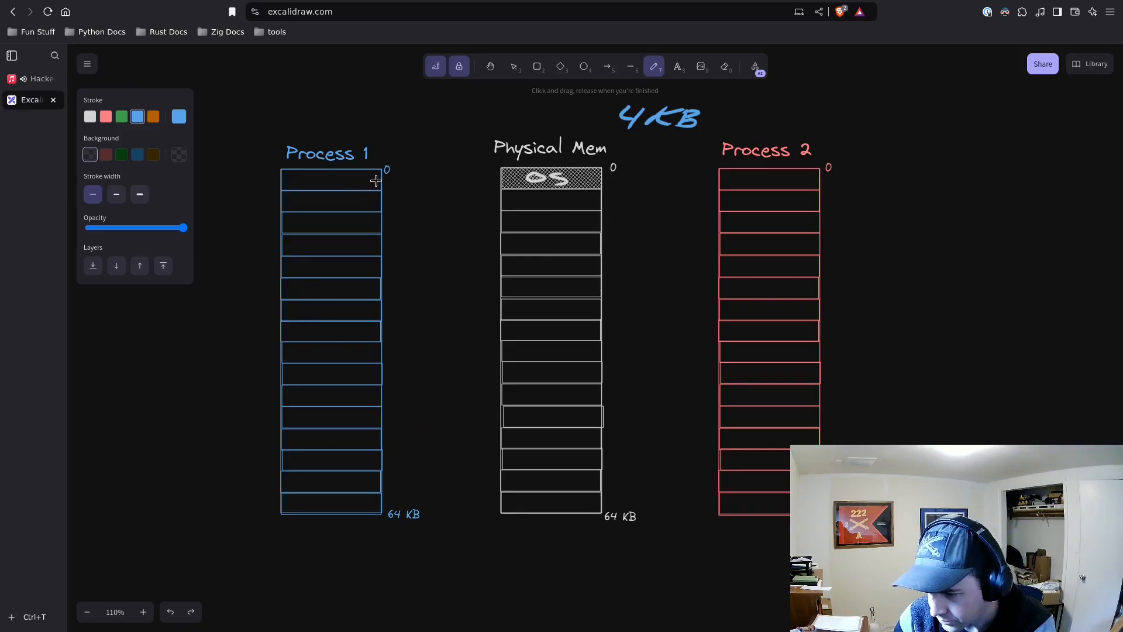
mouse_move(409, 181)
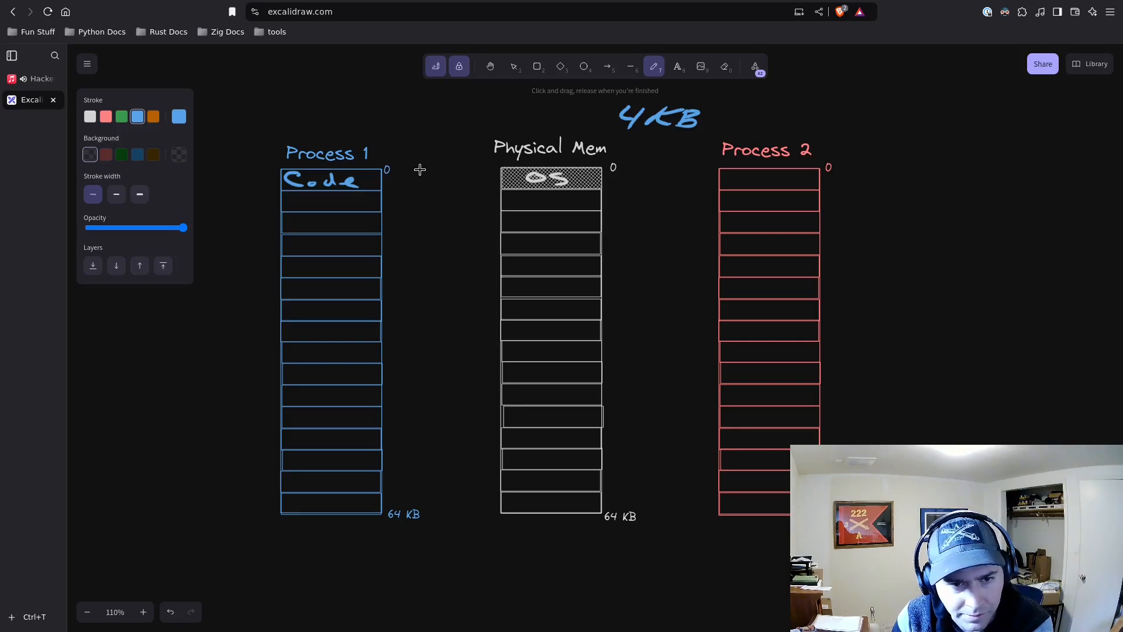
mouse_move(405, 161)
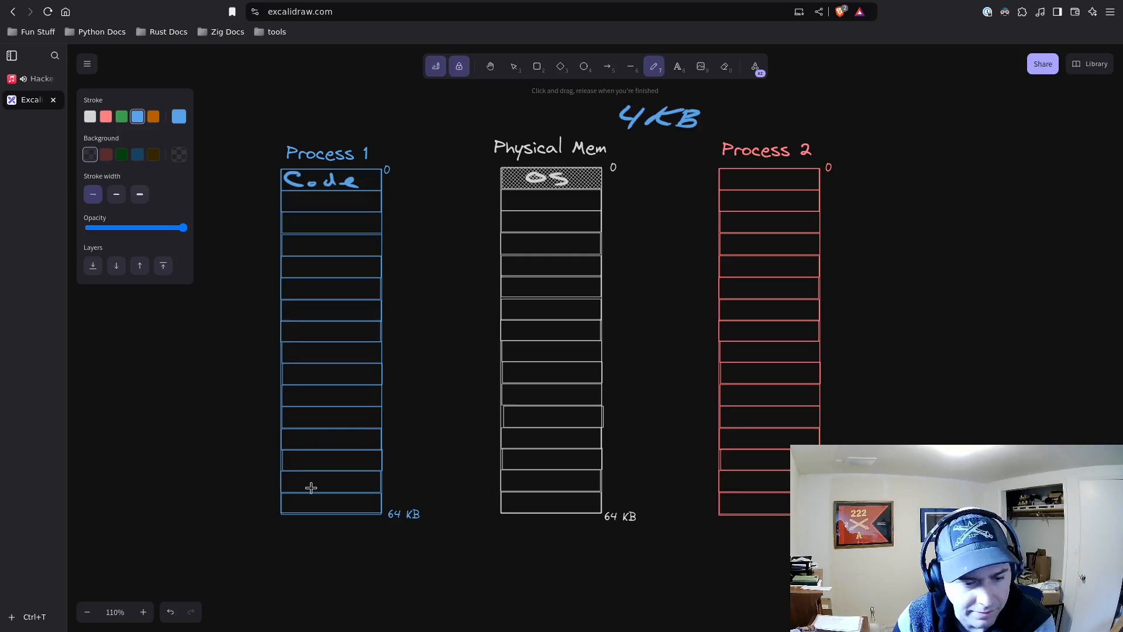
Handwrite Stack in blue in Process 1's bottom page.
left_click_drag(297, 502, 318, 498)
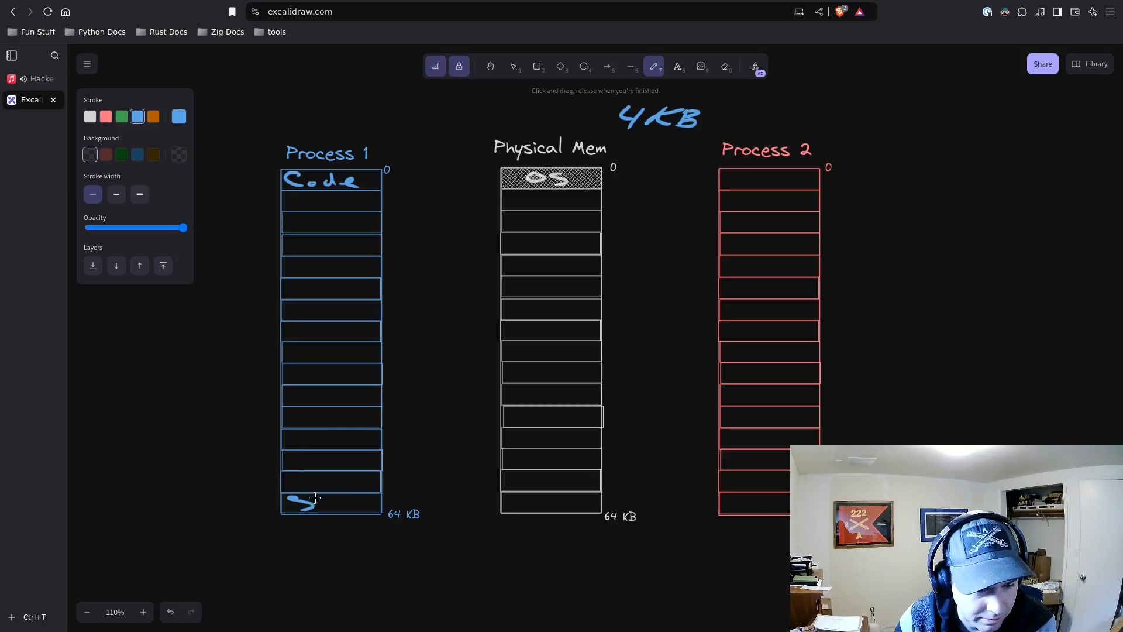
left_click_drag(311, 502, 368, 502)
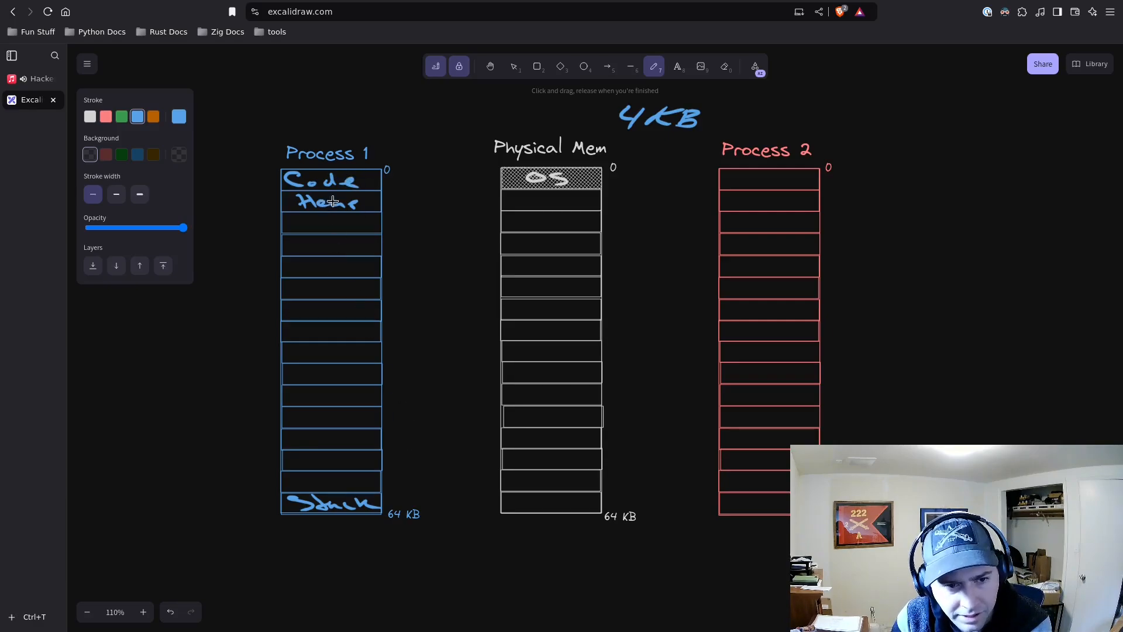
mouse_move(337, 374)
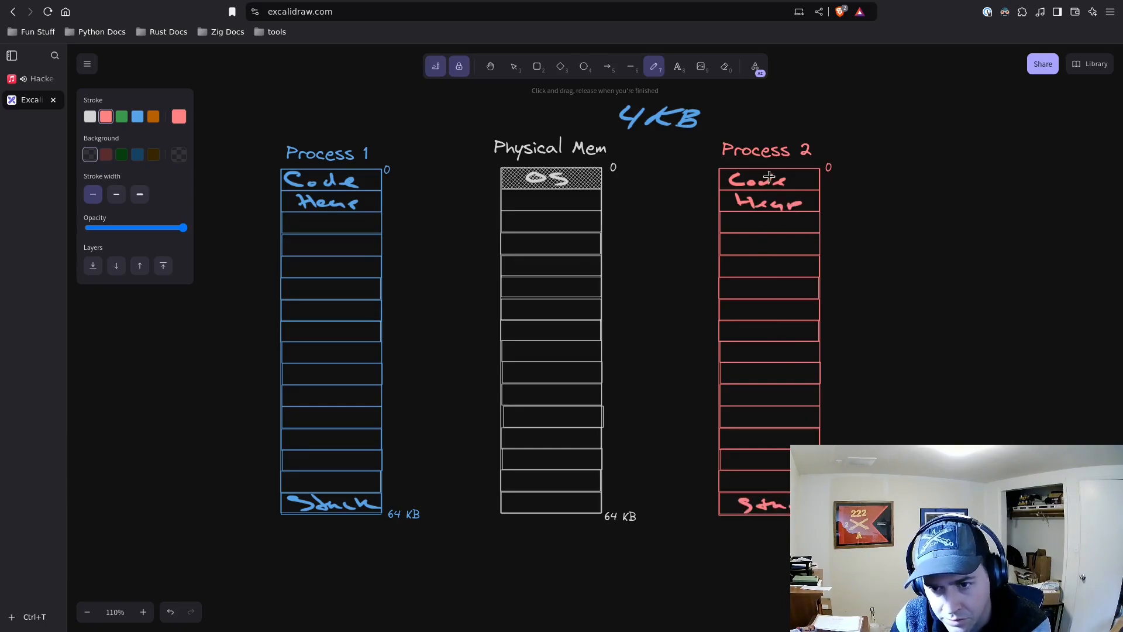
mouse_move(810, 185)
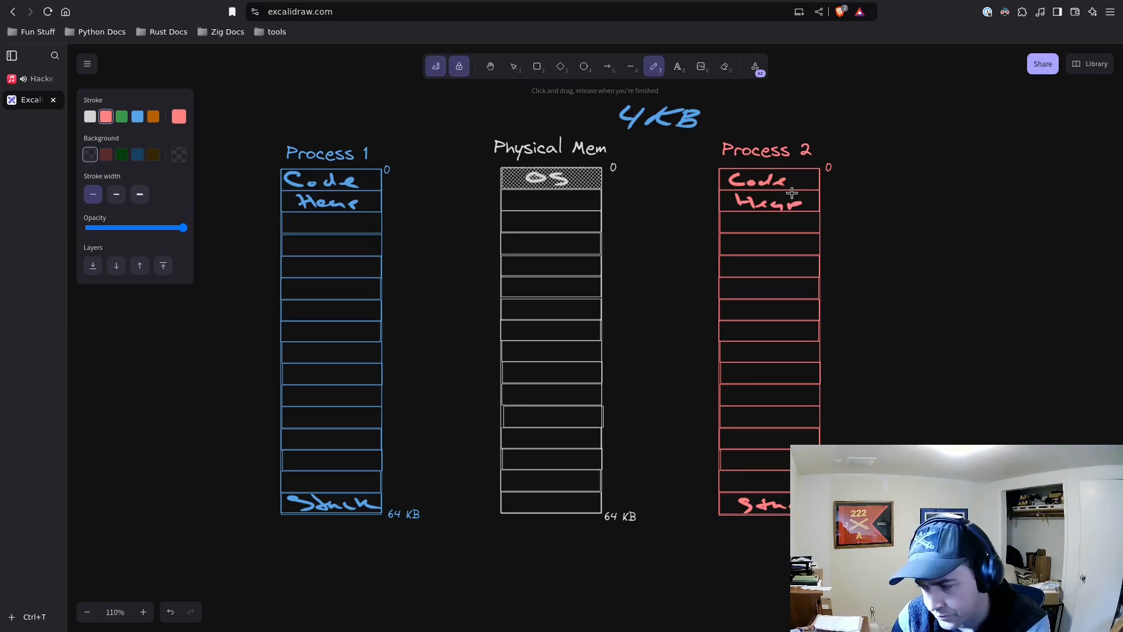
mouse_move(687, 297)
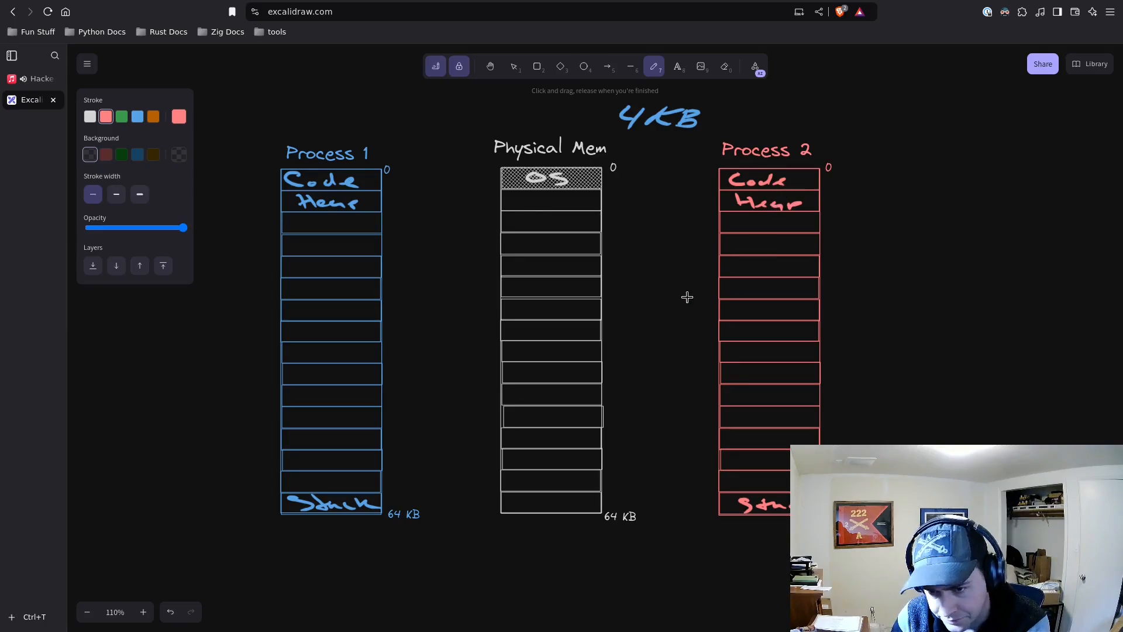
mouse_move(668, 263)
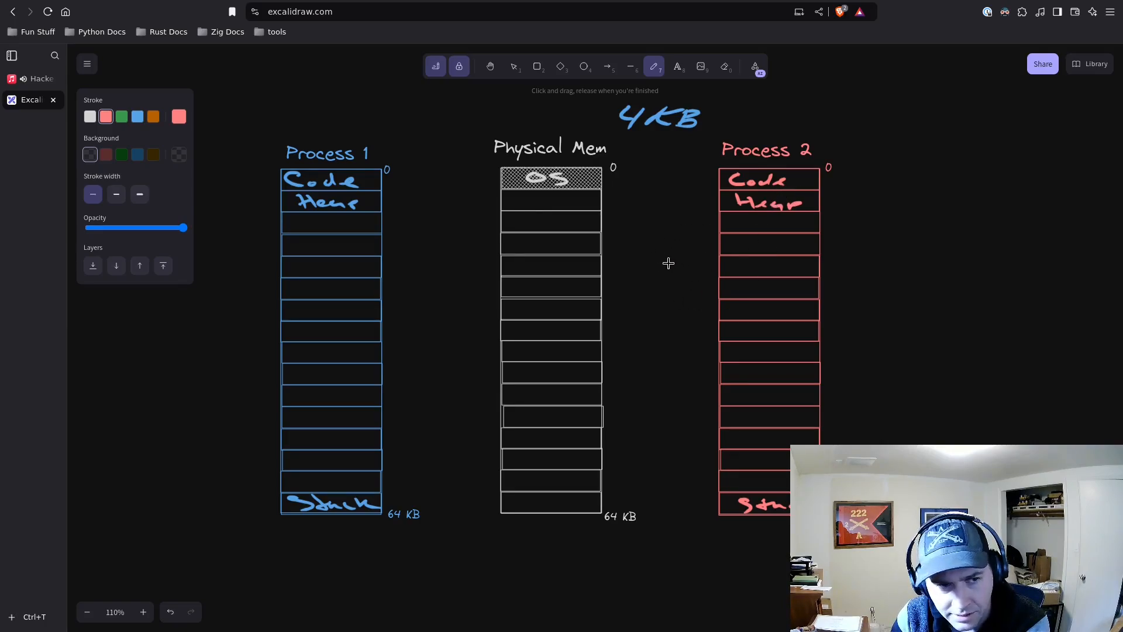
mouse_move(707, 248)
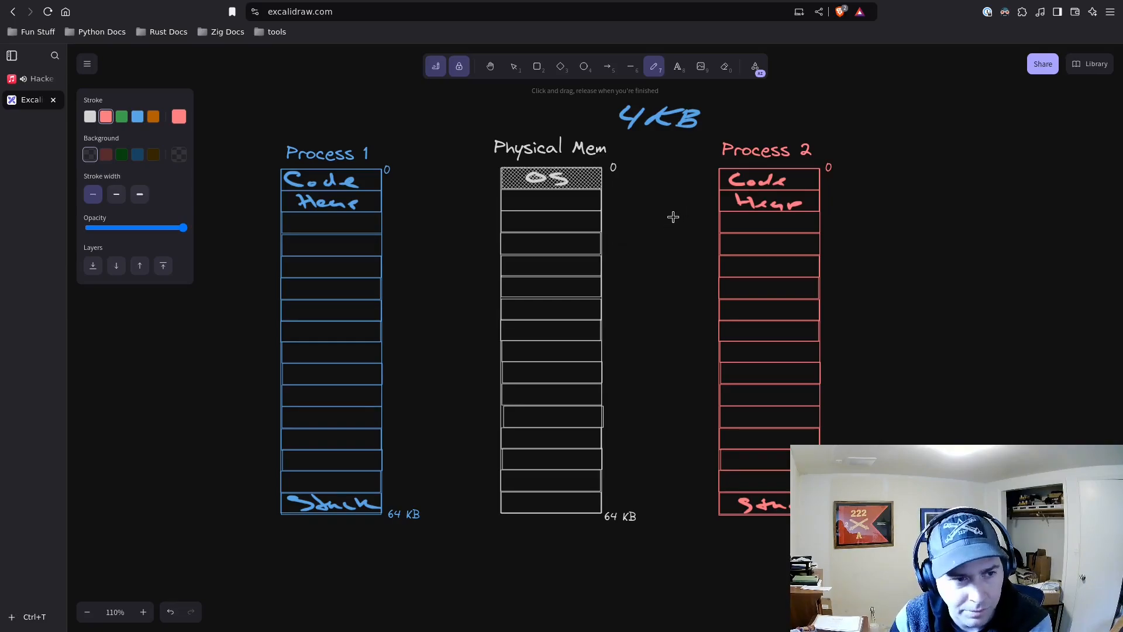
mouse_move(670, 213)
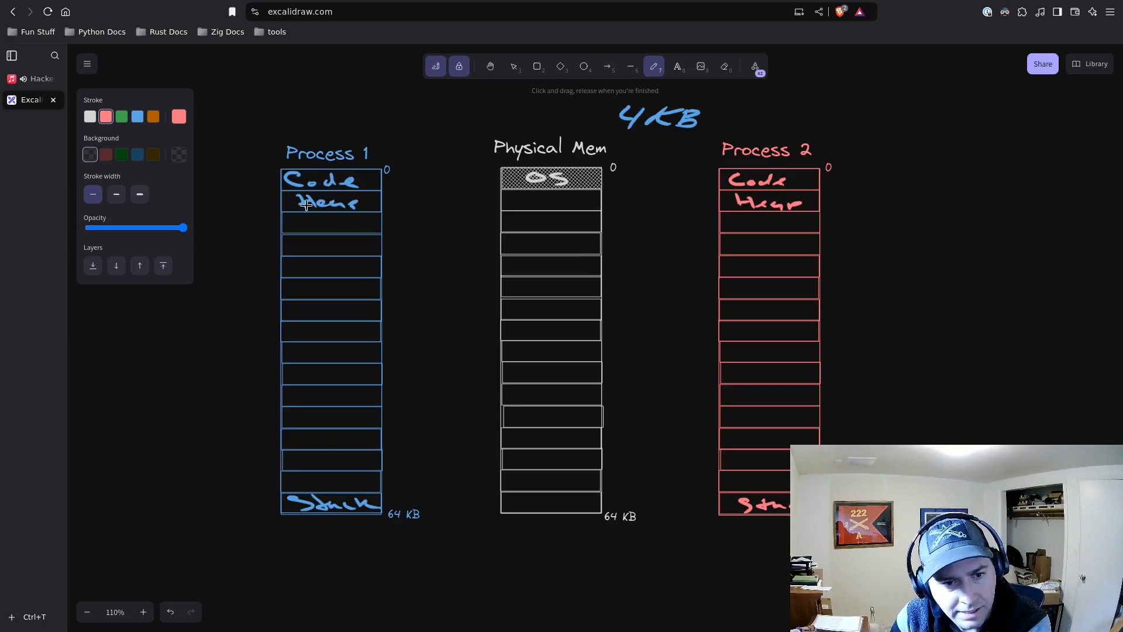
mouse_move(471, 520)
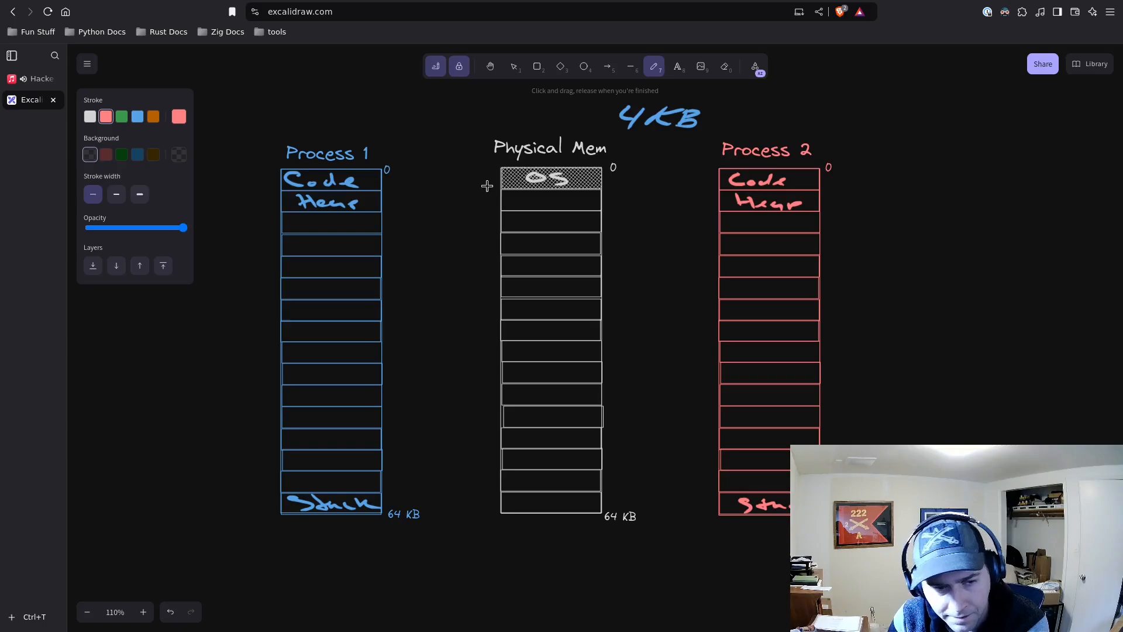
mouse_move(435, 171)
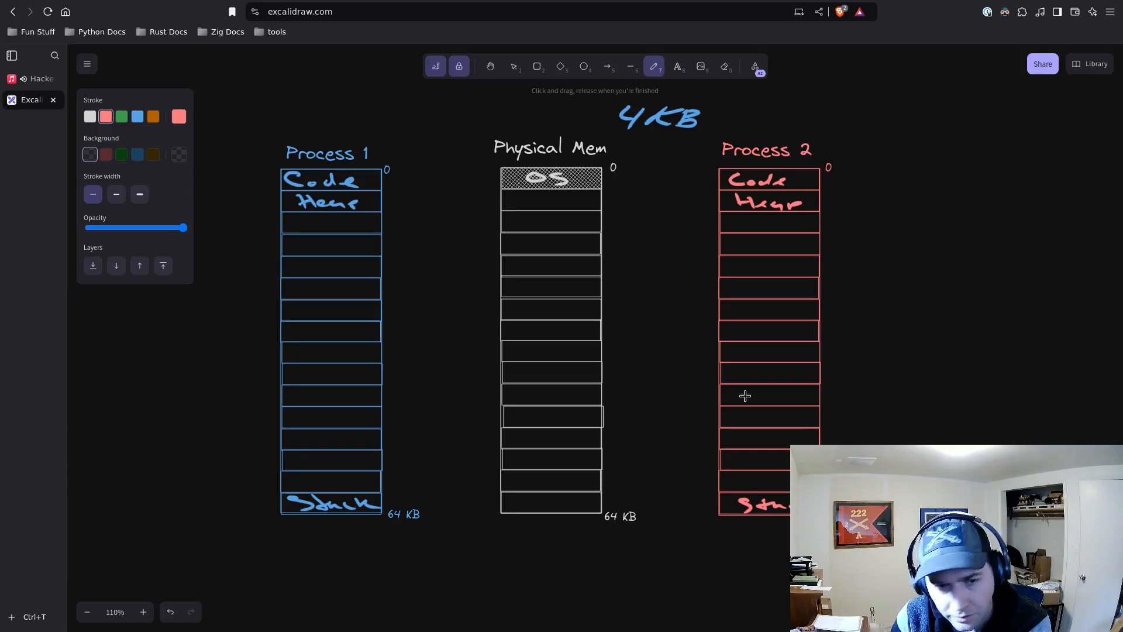
mouse_move(740, 180)
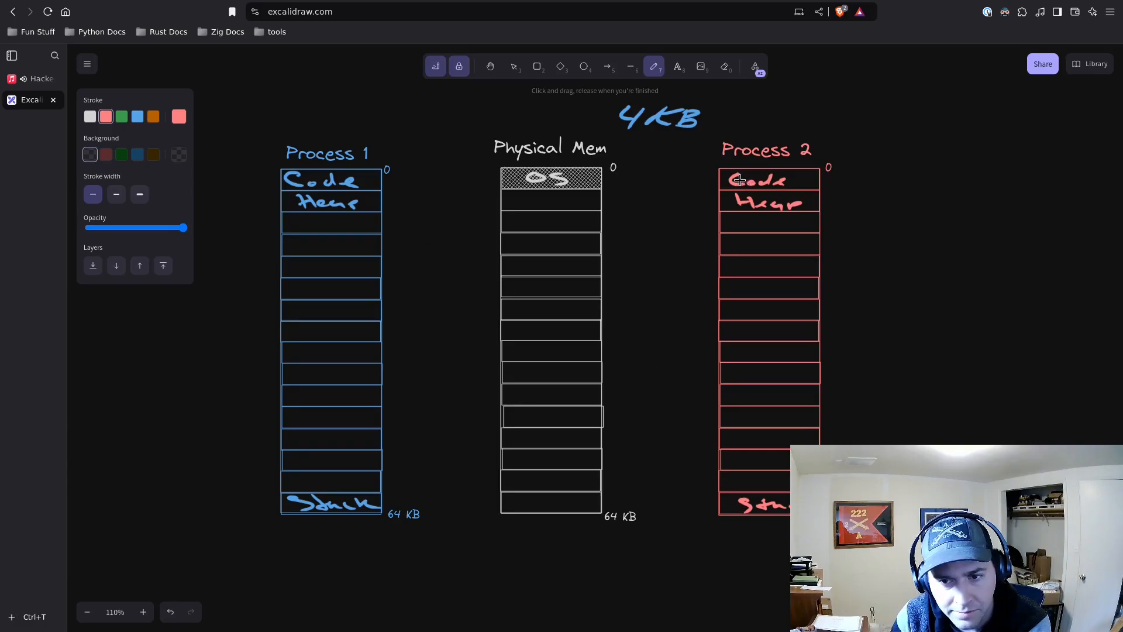
mouse_move(390, 177)
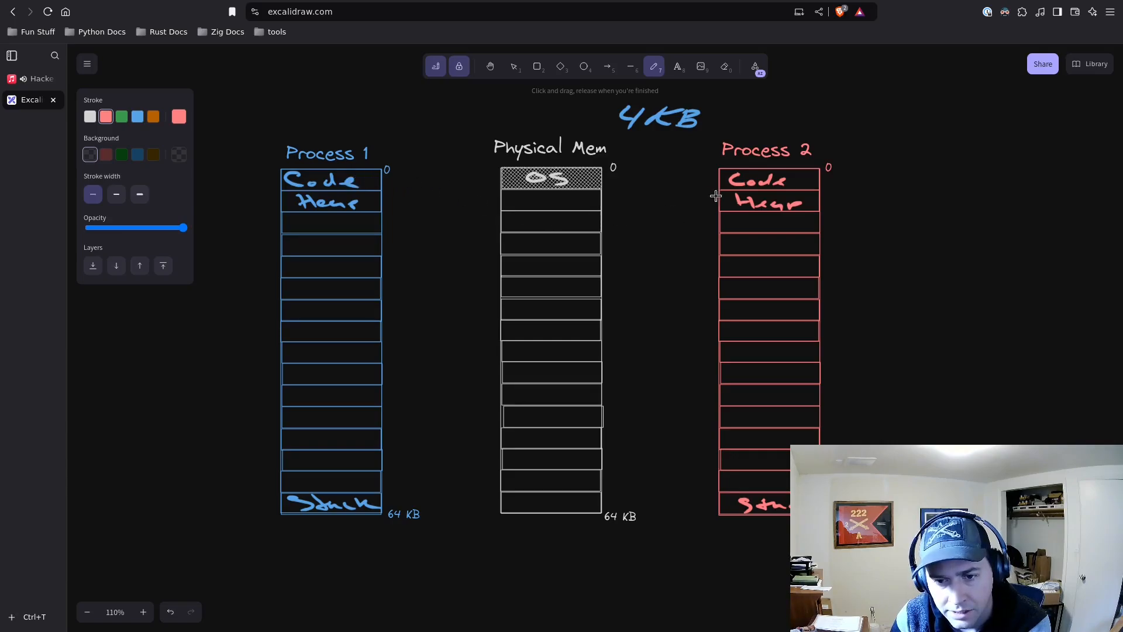
mouse_move(612, 258)
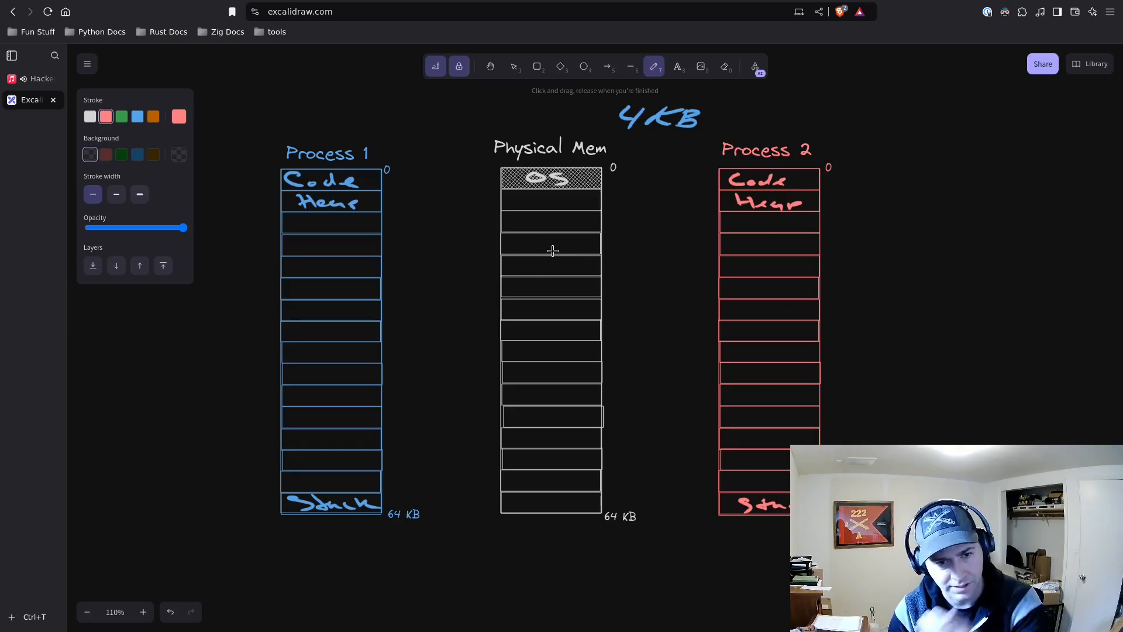
mouse_move(413, 152)
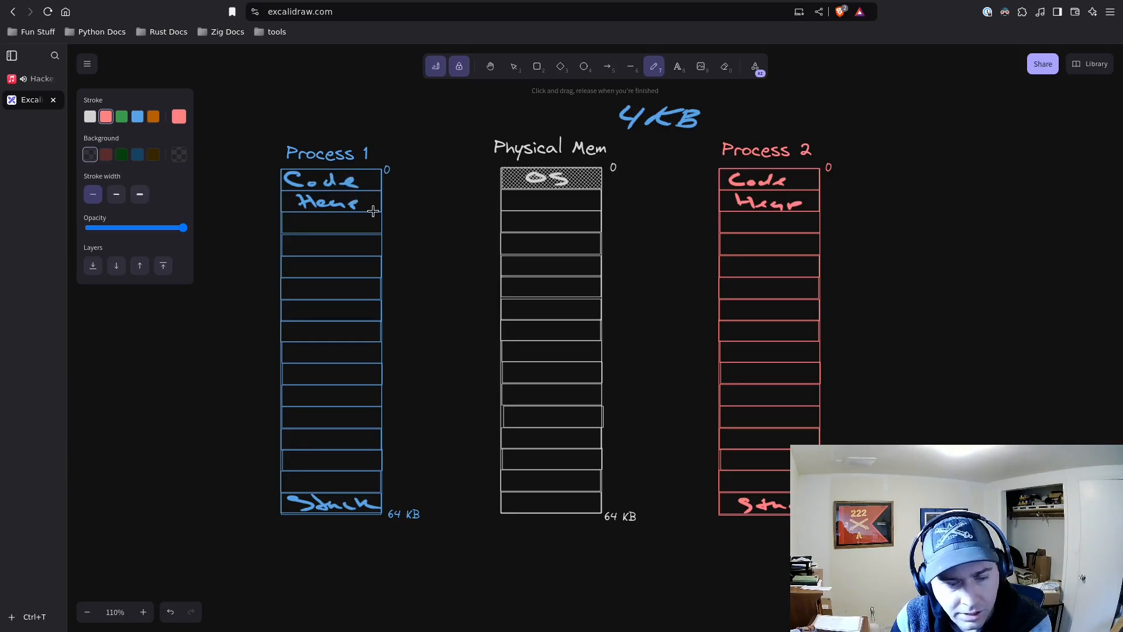
mouse_move(509, 243)
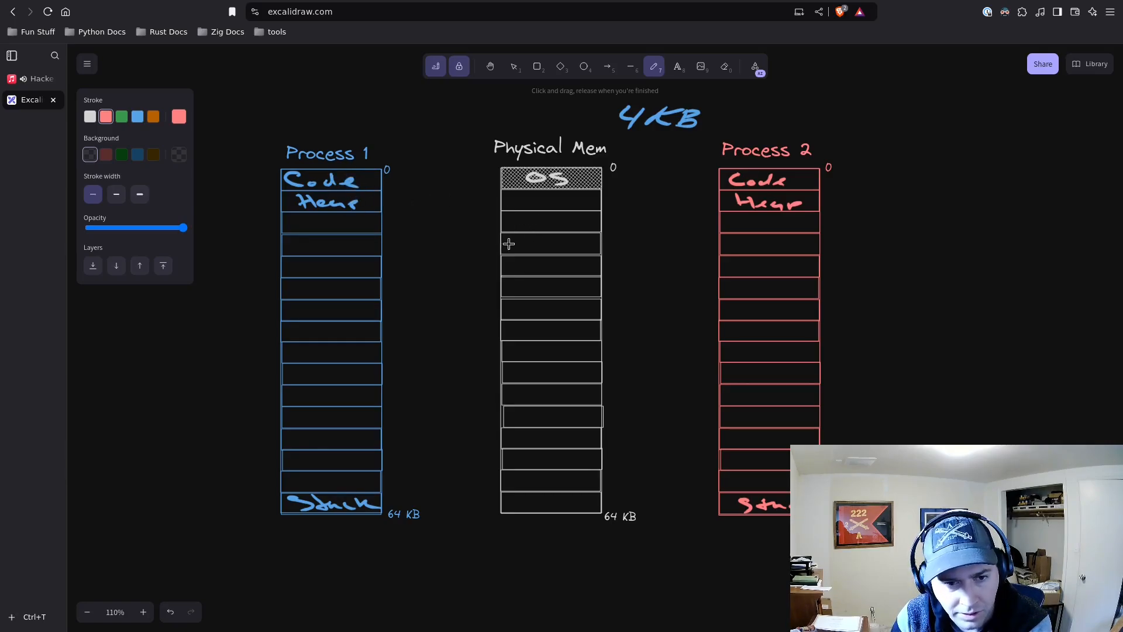
mouse_move(645, 156)
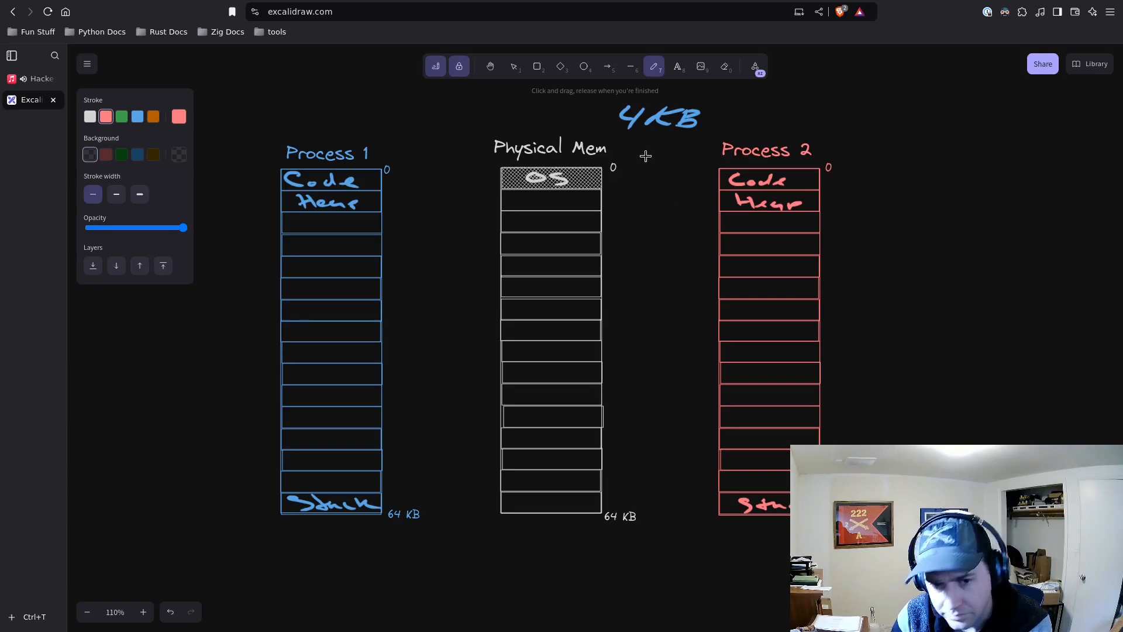
mouse_move(291, 138)
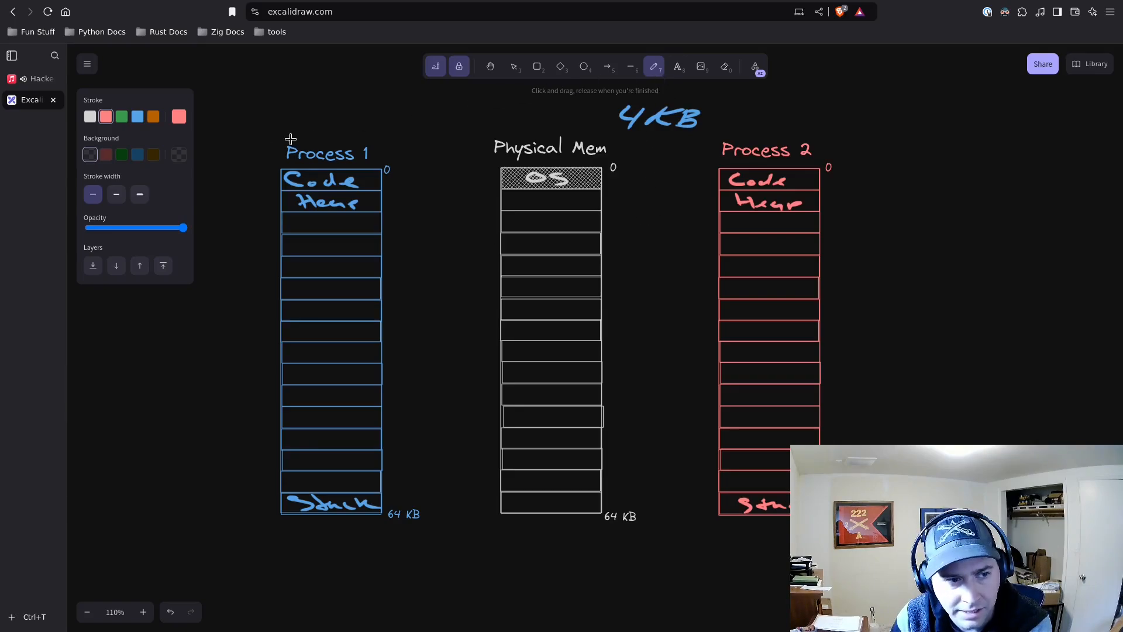
left_click(137, 116)
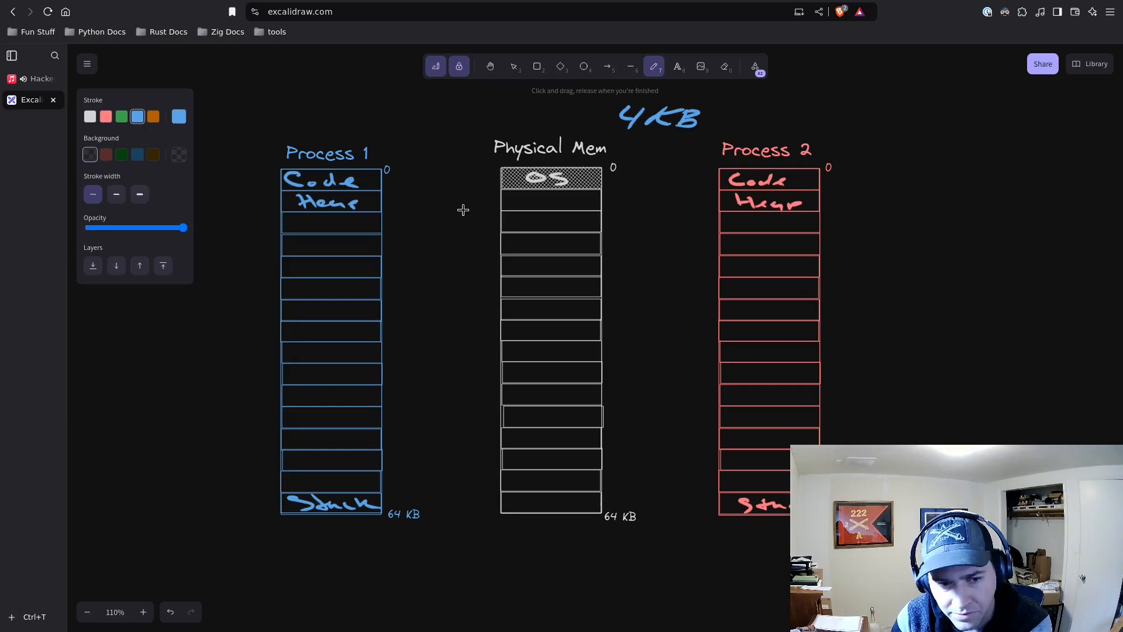
mouse_move(429, 207)
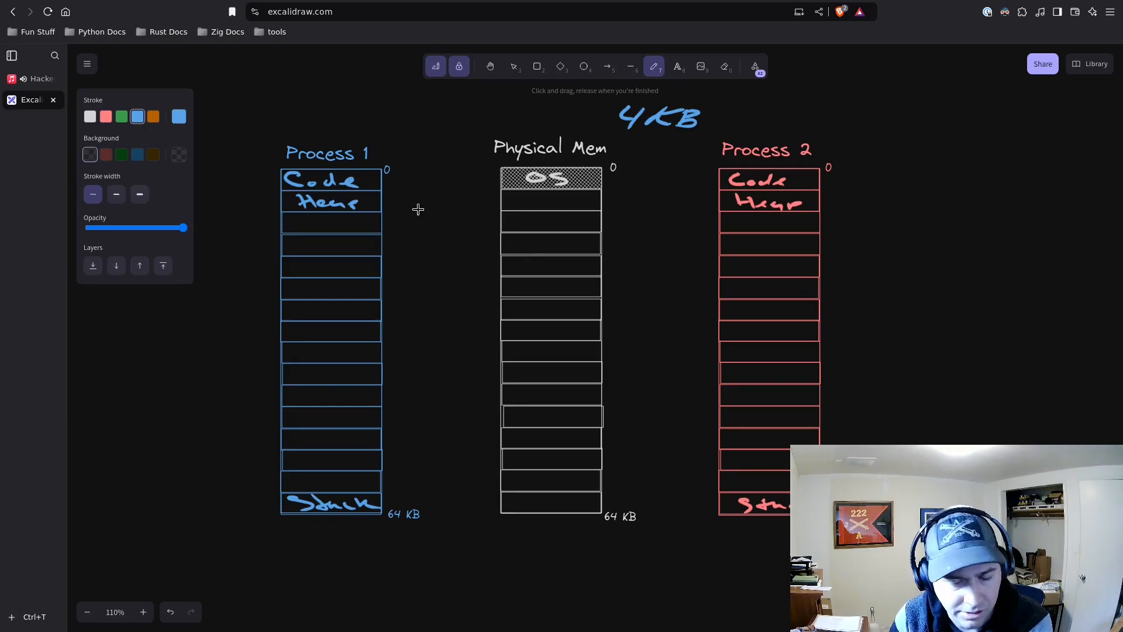
mouse_move(484, 194)
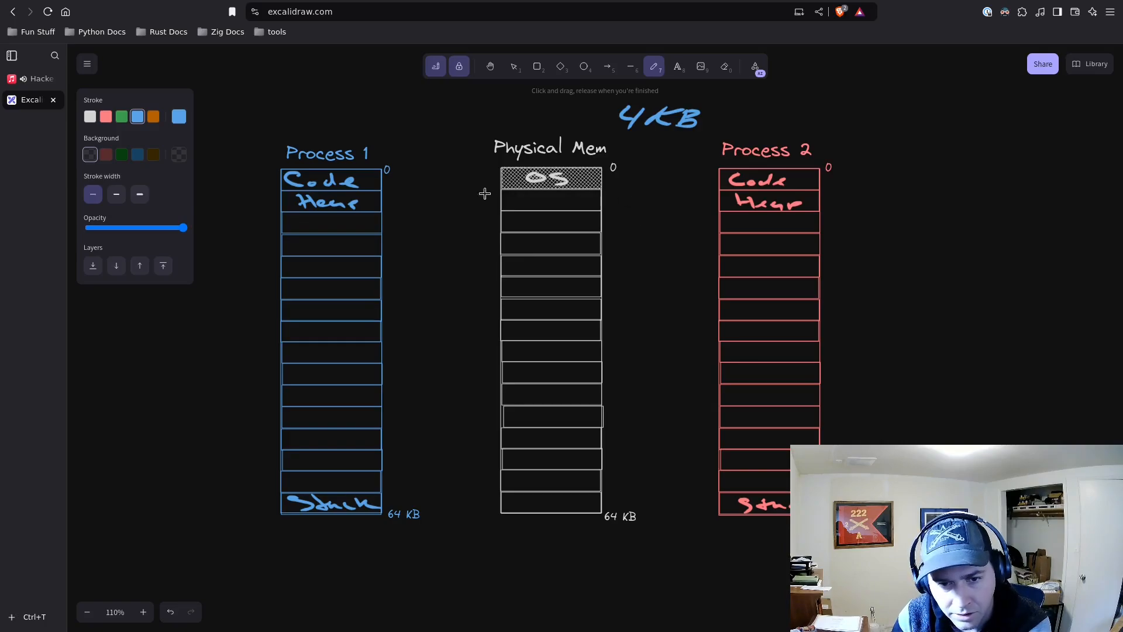
mouse_move(488, 209)
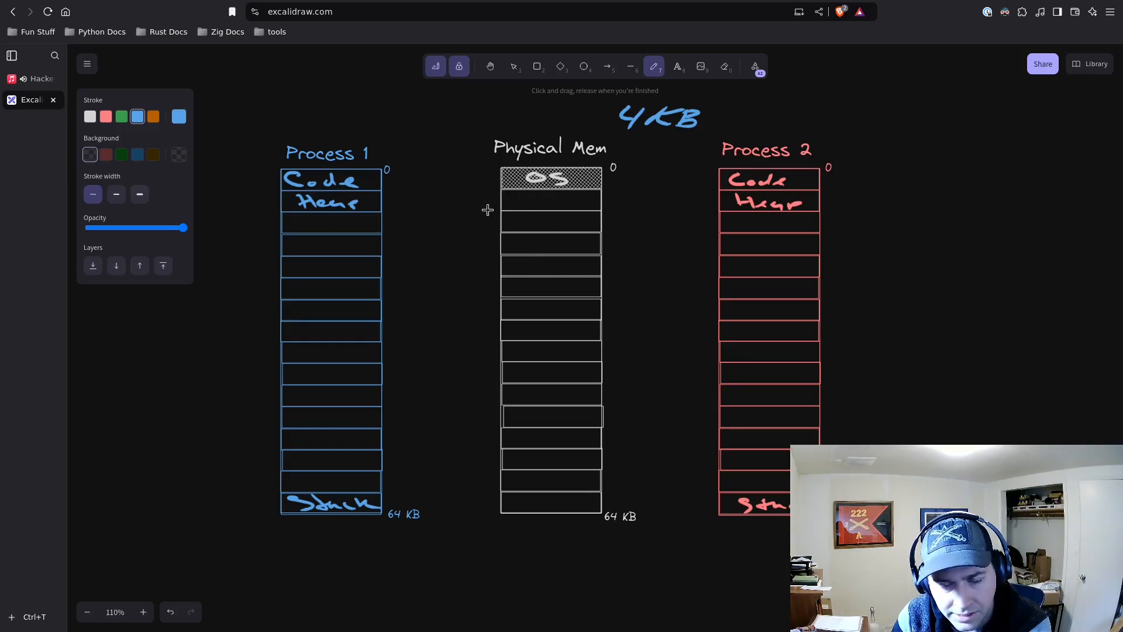
mouse_move(520, 206)
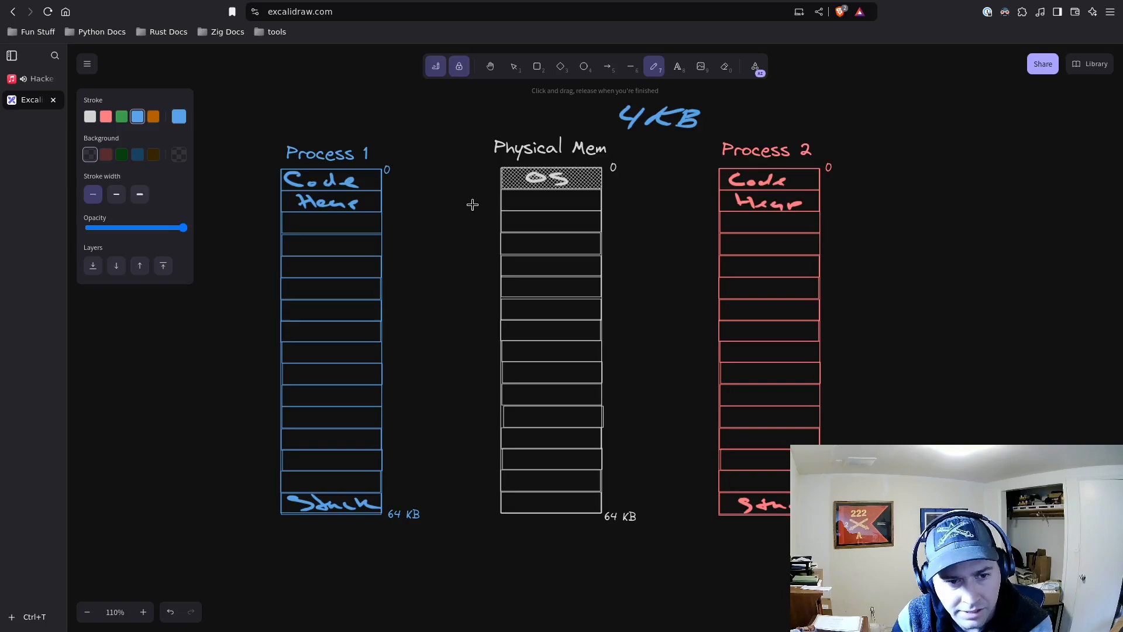
mouse_move(464, 199)
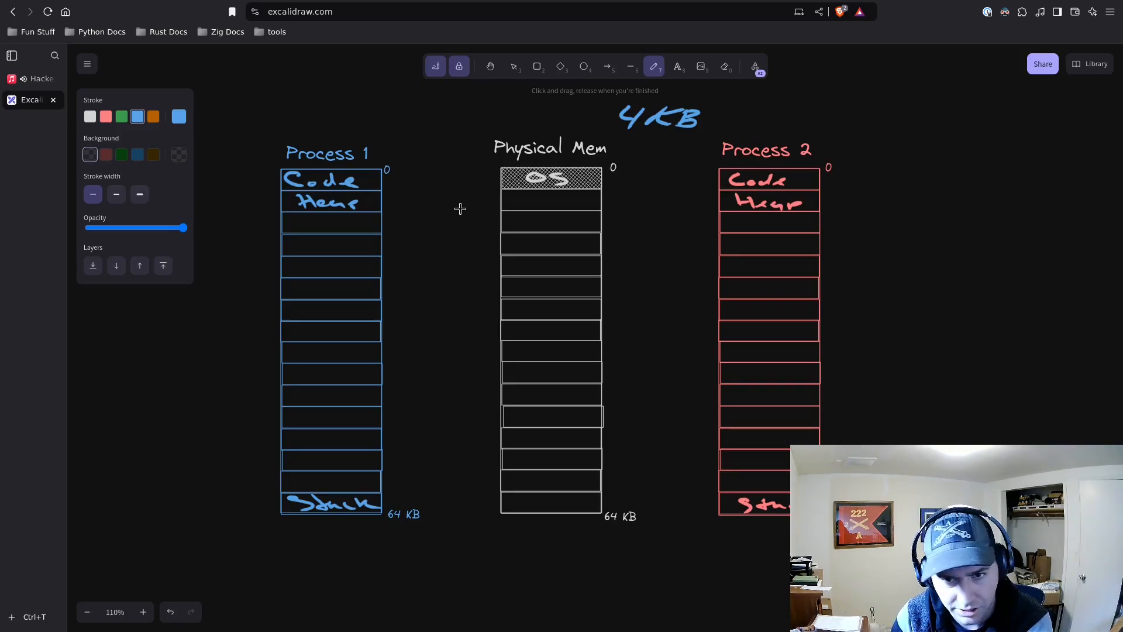
mouse_move(599, 138)
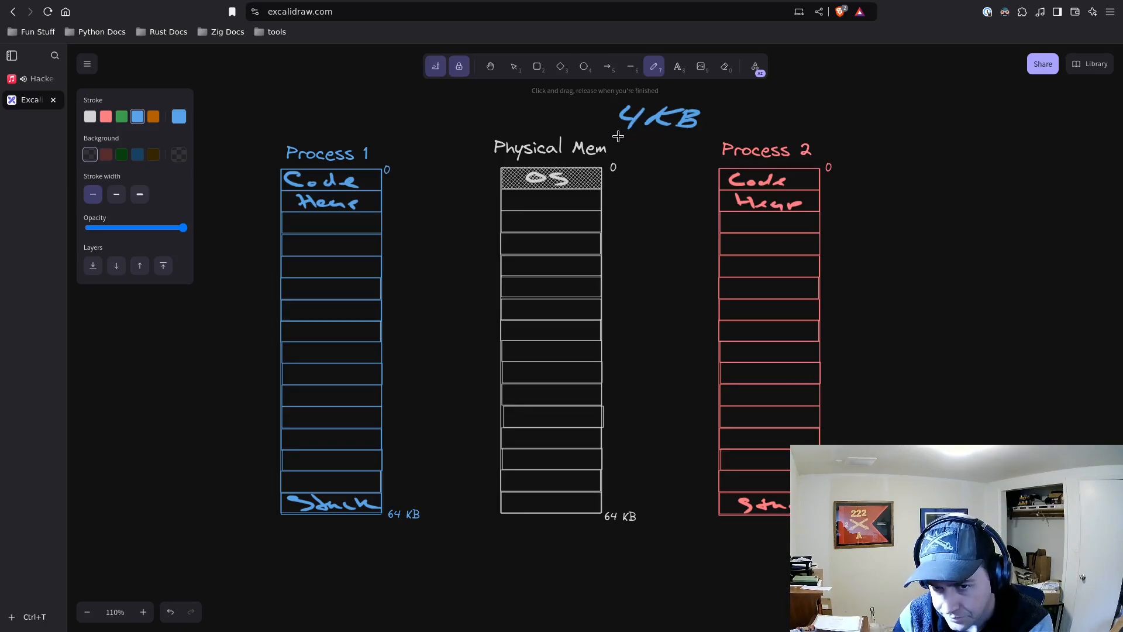
Draw a blue underline beneath the 4KB heading.
left_click_drag(612, 135, 709, 135)
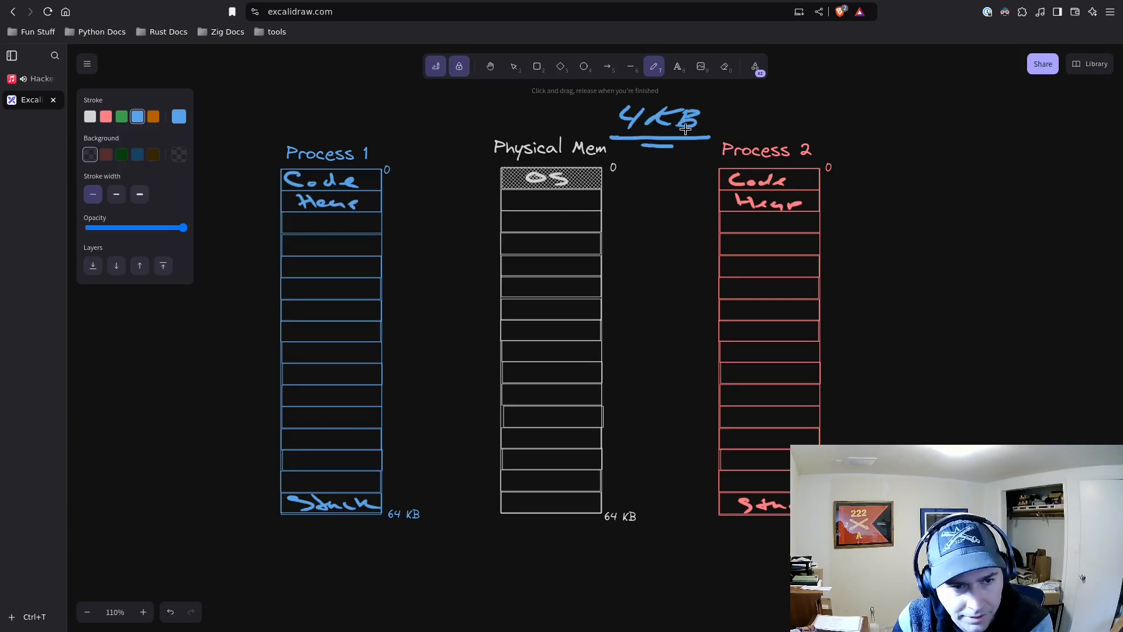
mouse_move(701, 127)
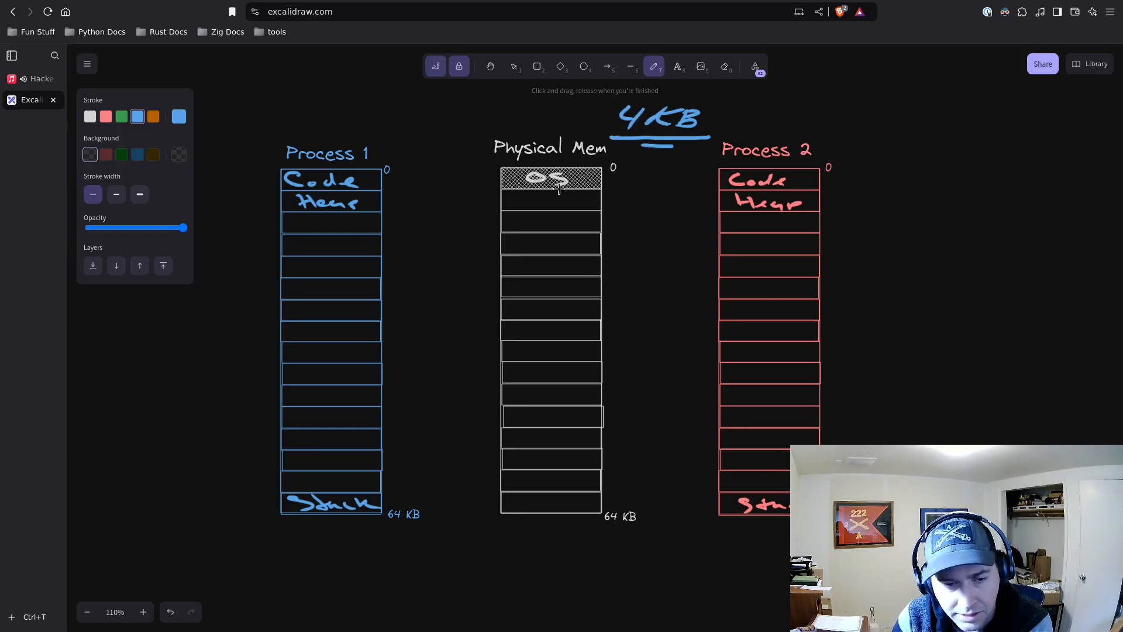
mouse_move(600, 331)
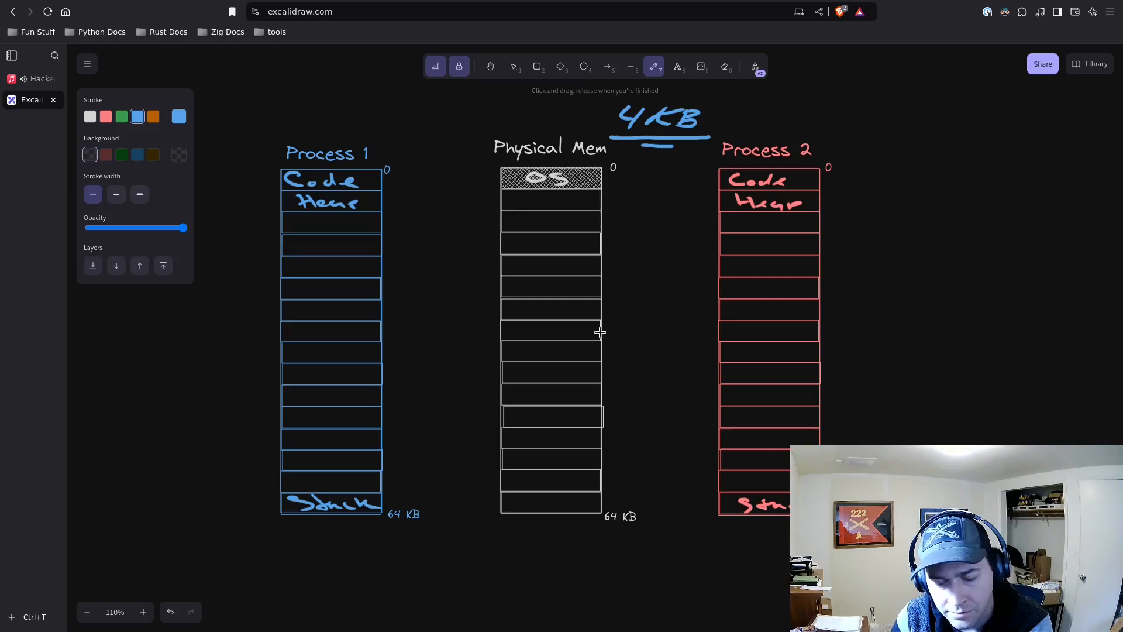
mouse_move(520, 492)
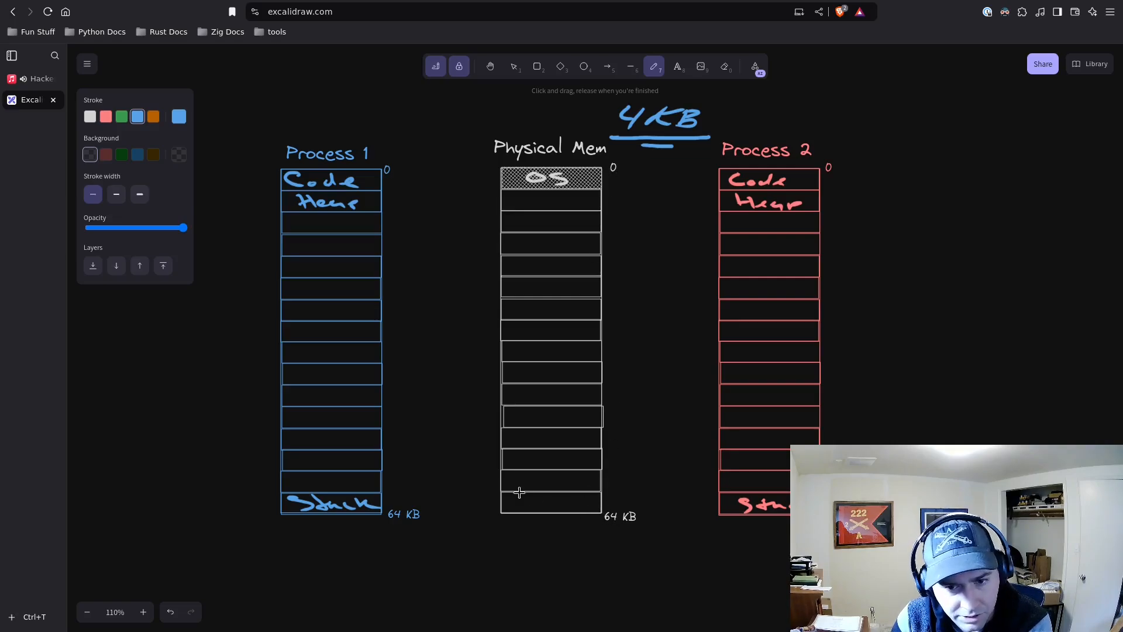
mouse_move(523, 455)
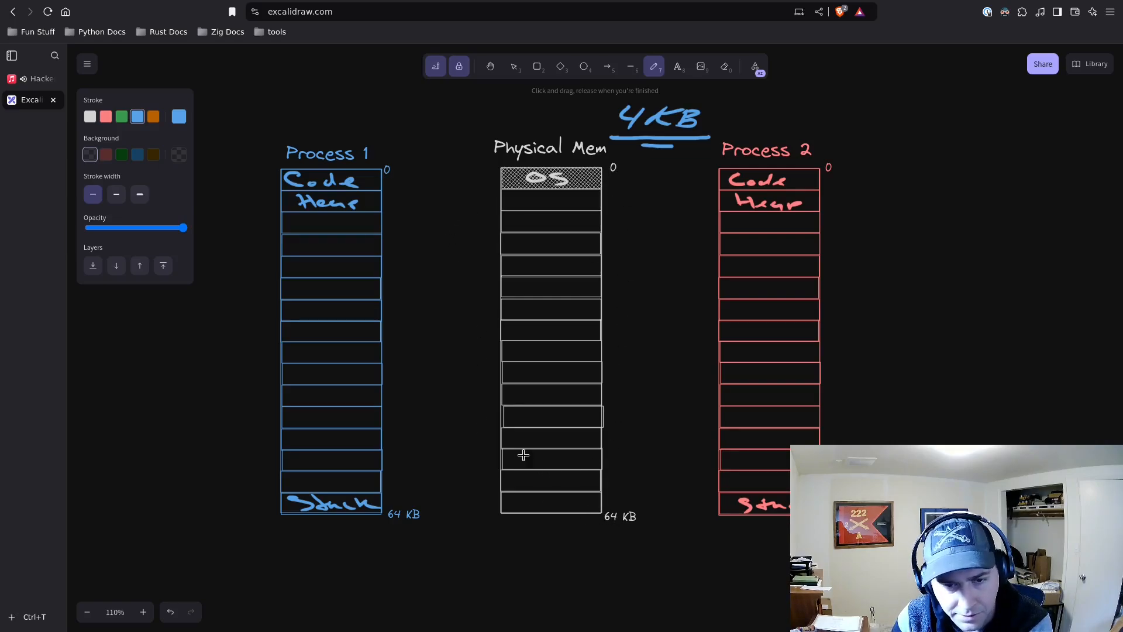
mouse_move(604, 177)
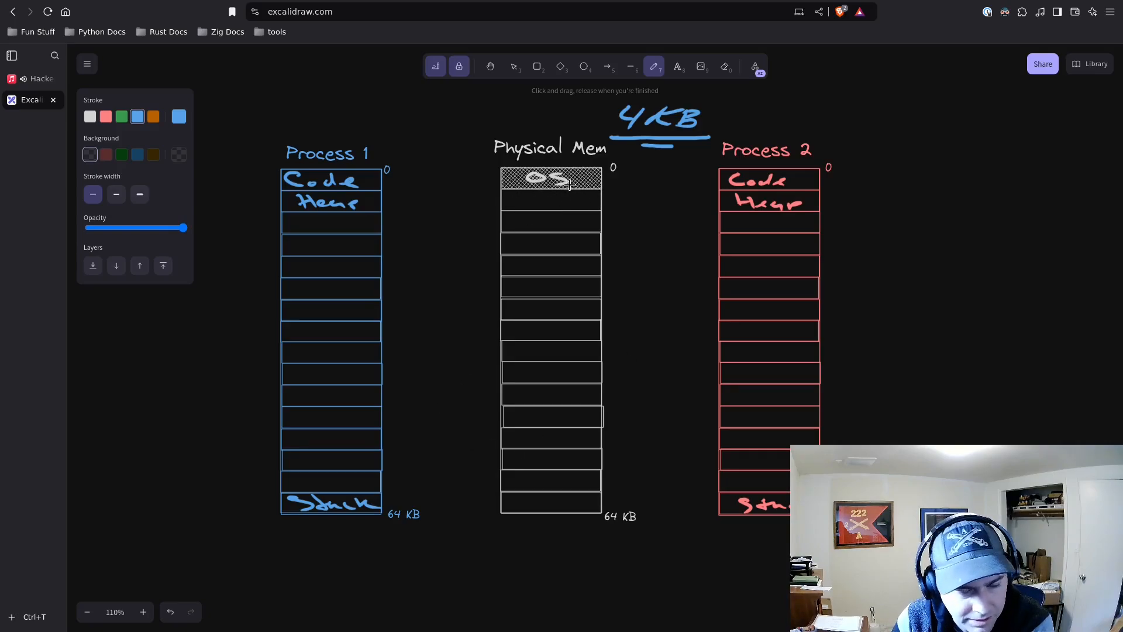
mouse_move(458, 206)
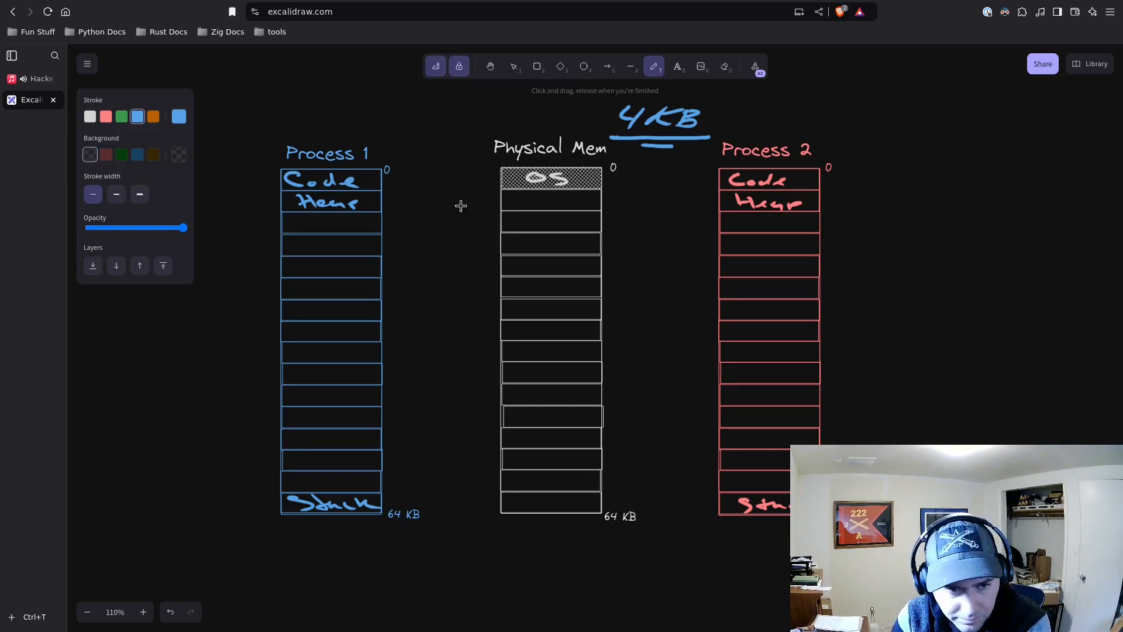
mouse_move(461, 132)
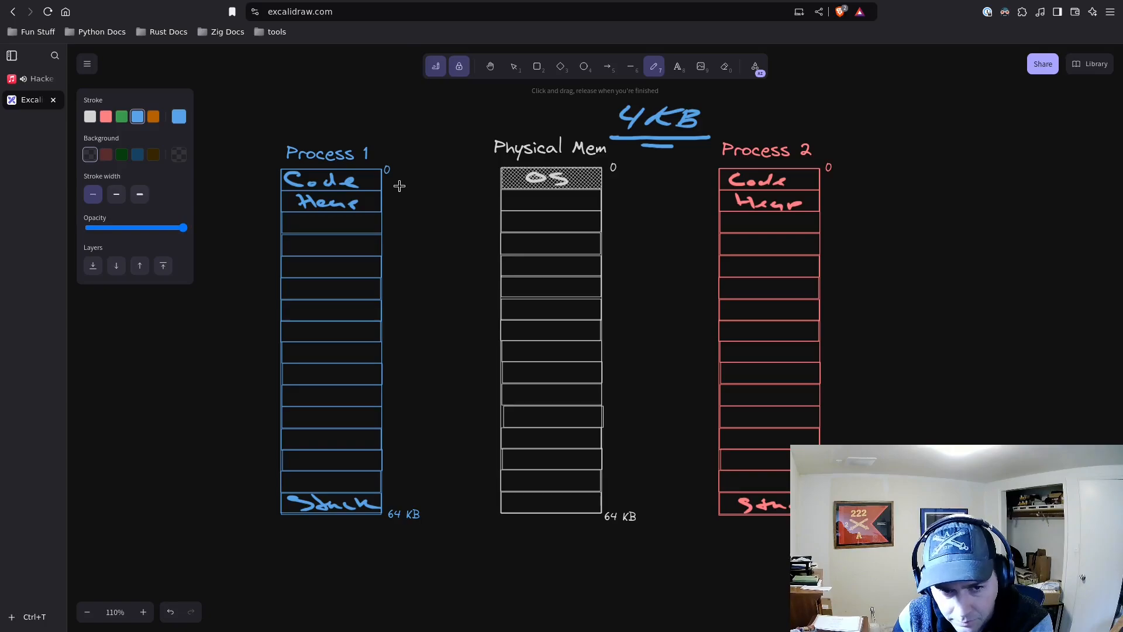
Draw blue arrows from Process 1's Code, Heap and Stack to three physical frames, then pick red.
left_click_drag(393, 188, 477, 193)
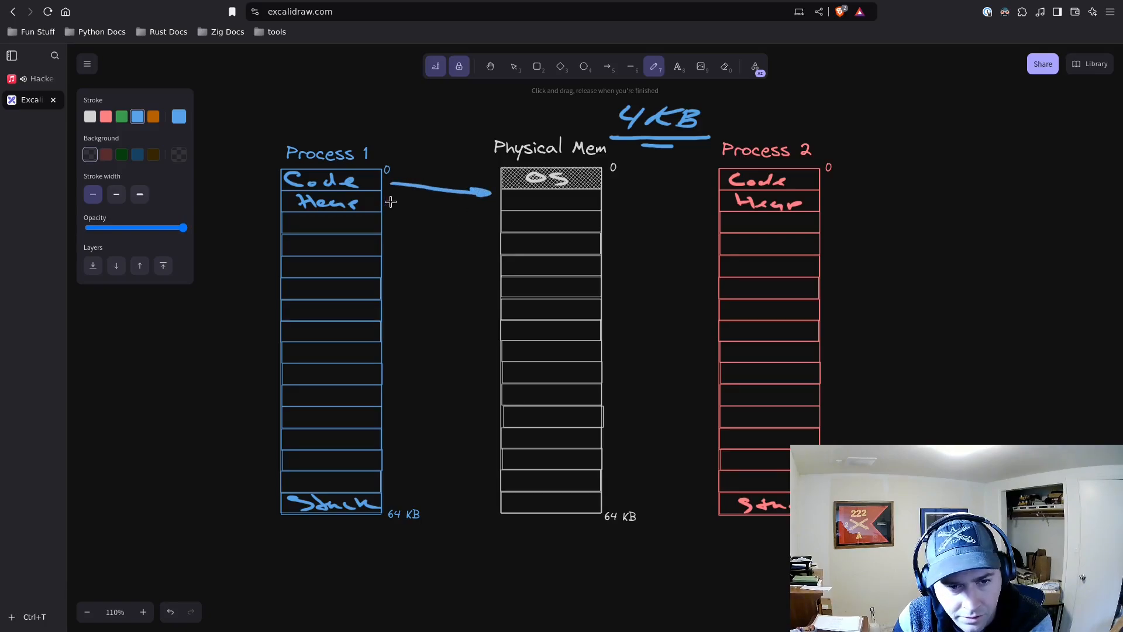
left_click_drag(391, 203, 490, 237)
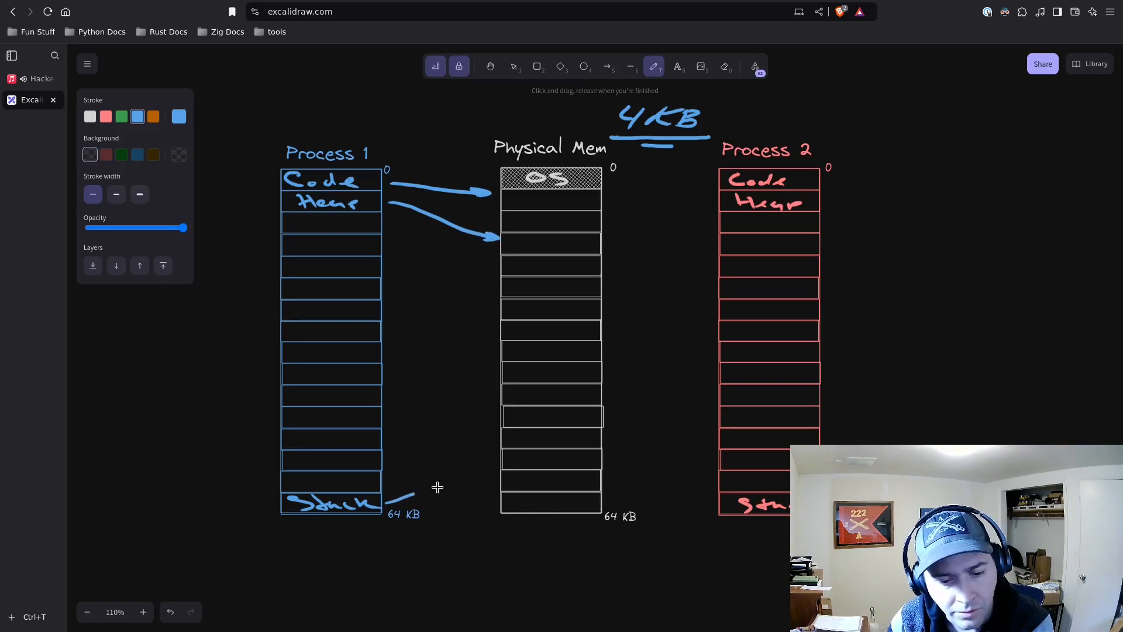
left_click_drag(387, 502, 502, 466)
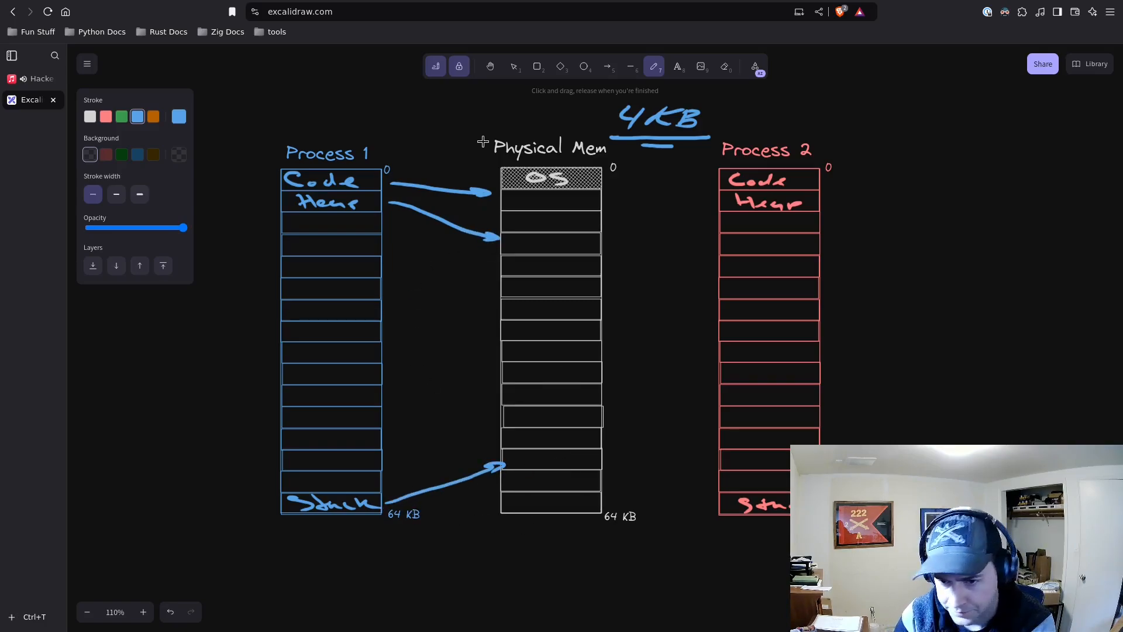
left_click(106, 116)
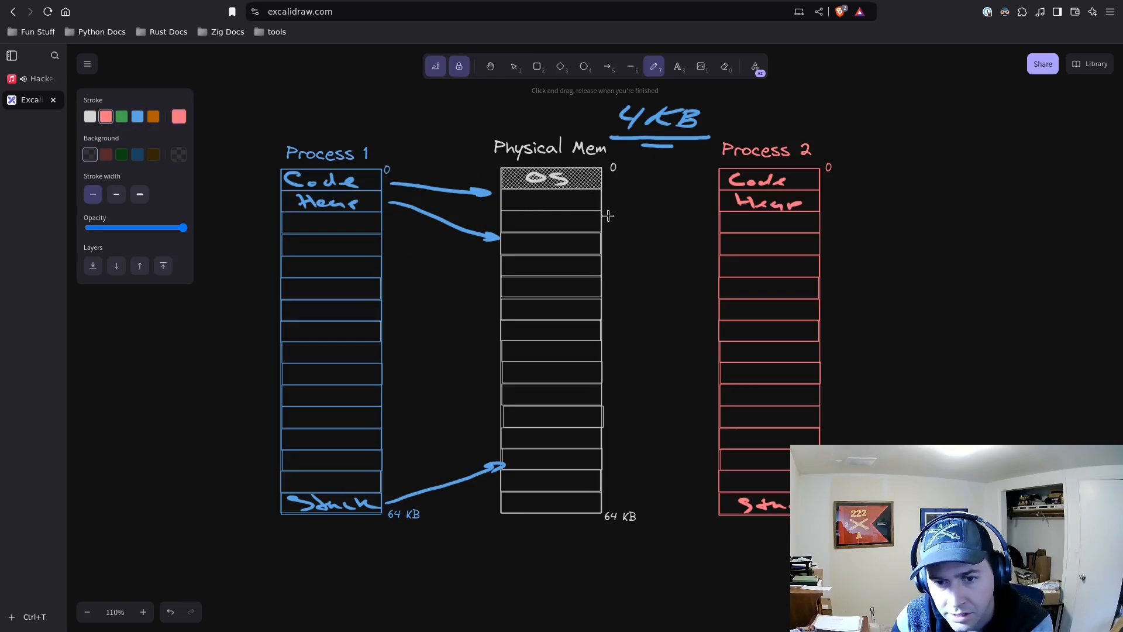
Draw red arrows from Process 2's Code and Heap to physical frames, then pick blue.
left_click_drag(658, 202, 716, 185)
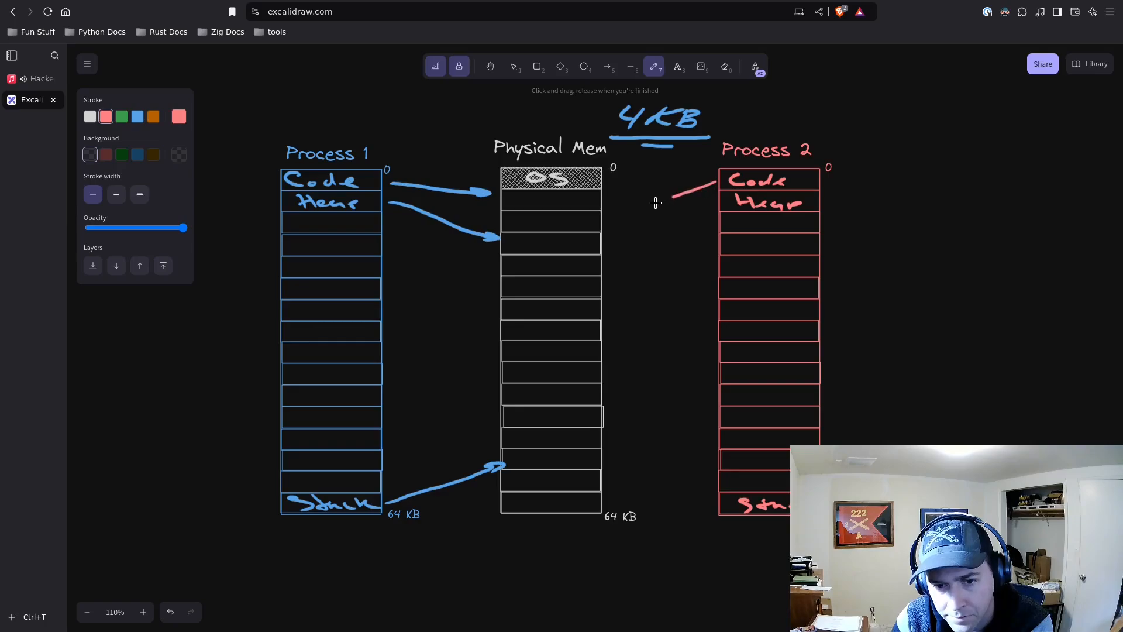
left_click_drag(716, 208, 612, 216)
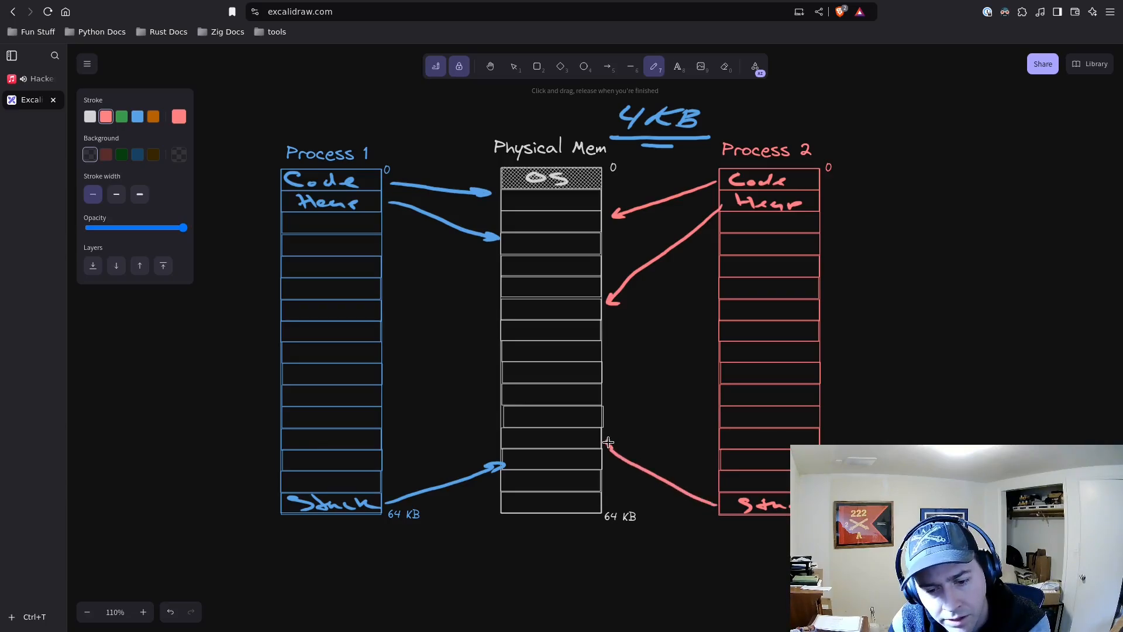
left_click(137, 116)
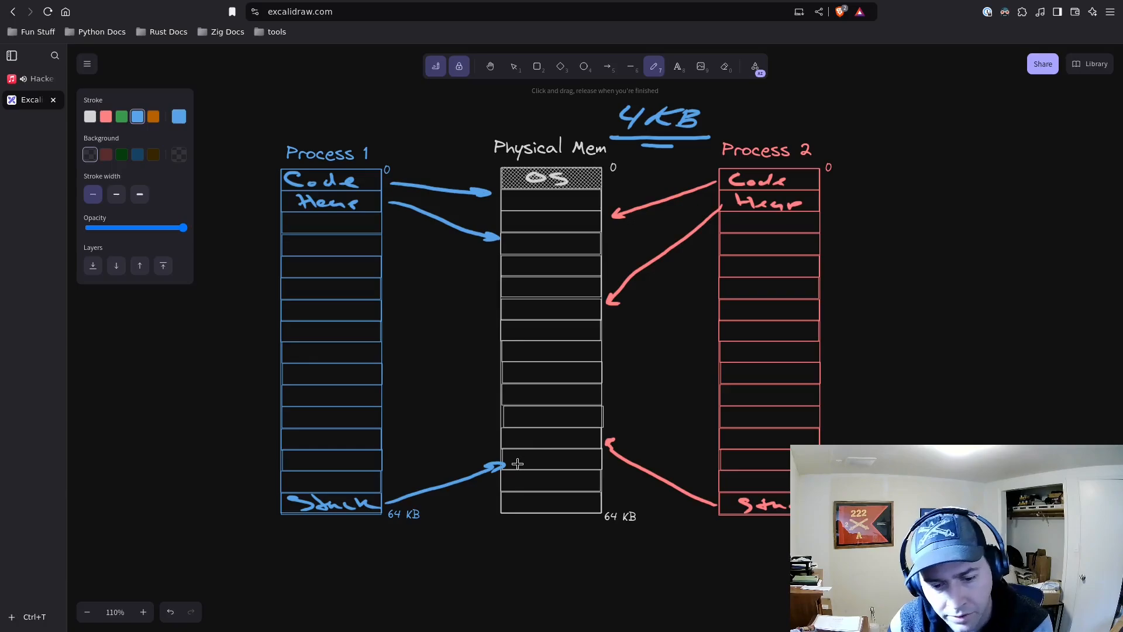
Scribble the mapped physical frames as used, including Process 2's heap and stack frames.
left_click_drag(515, 459, 594, 459)
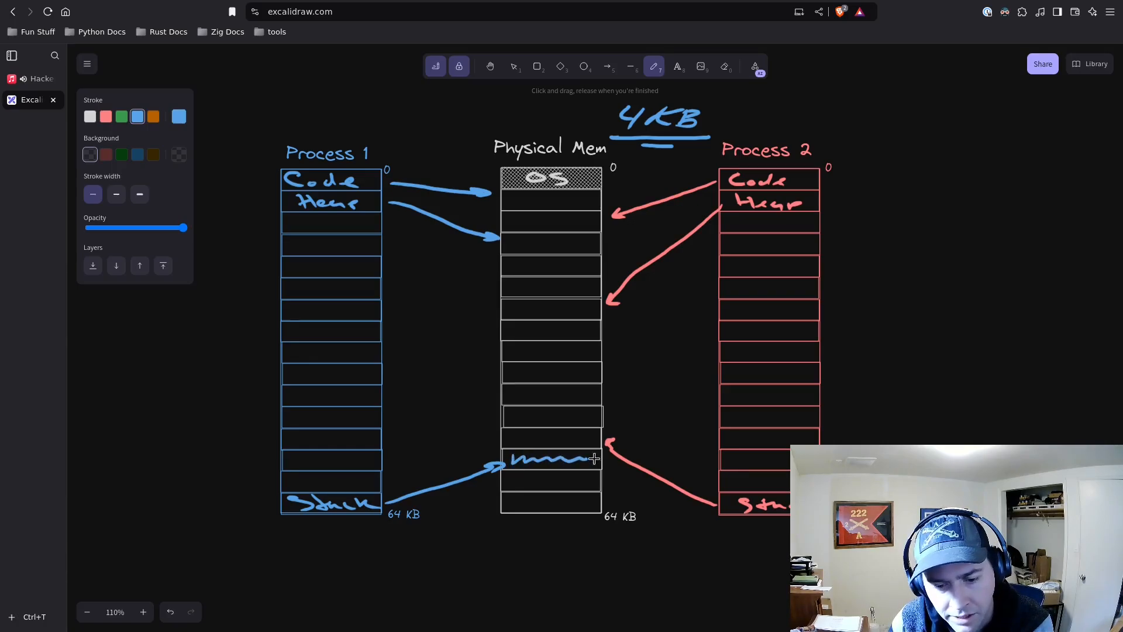
left_click_drag(511, 243, 587, 241)
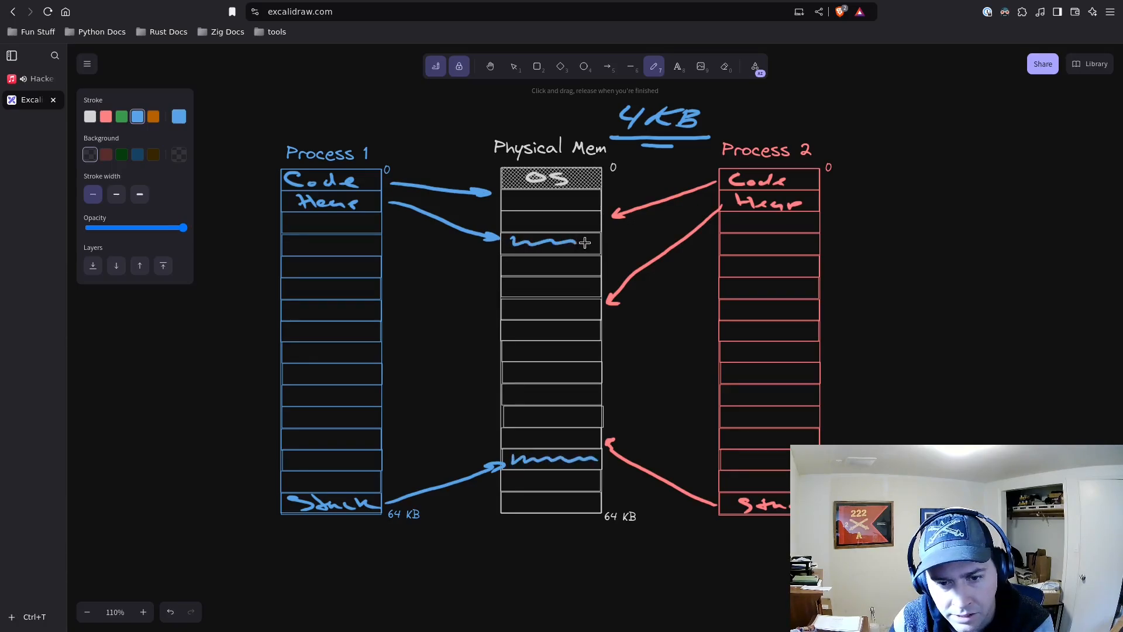
left_click_drag(506, 200, 594, 202)
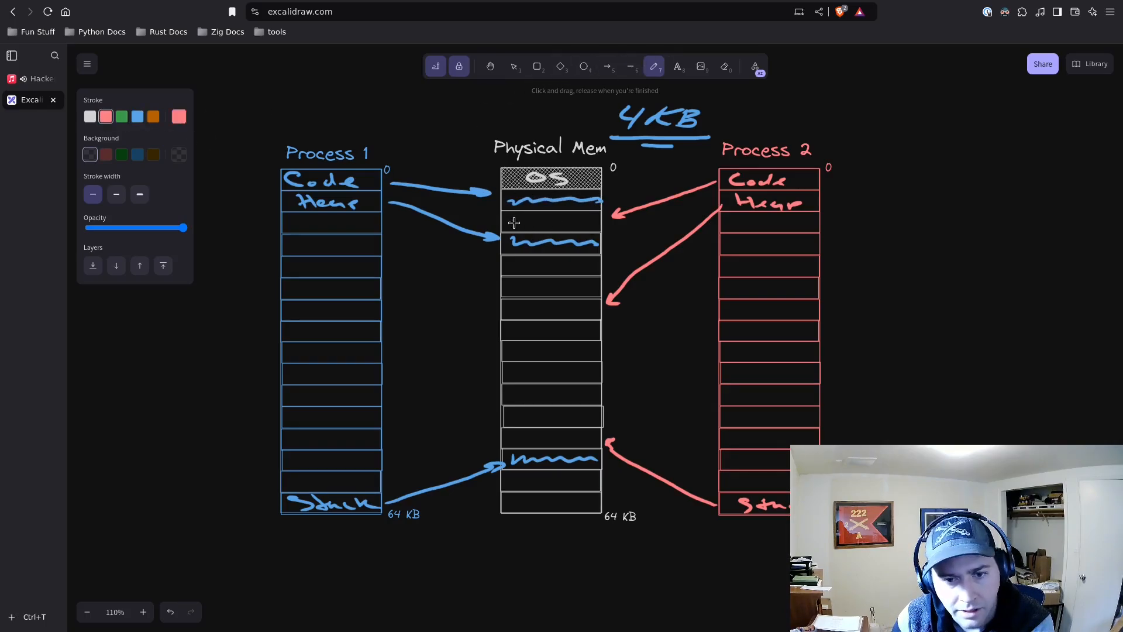
left_click_drag(509, 220, 594, 220)
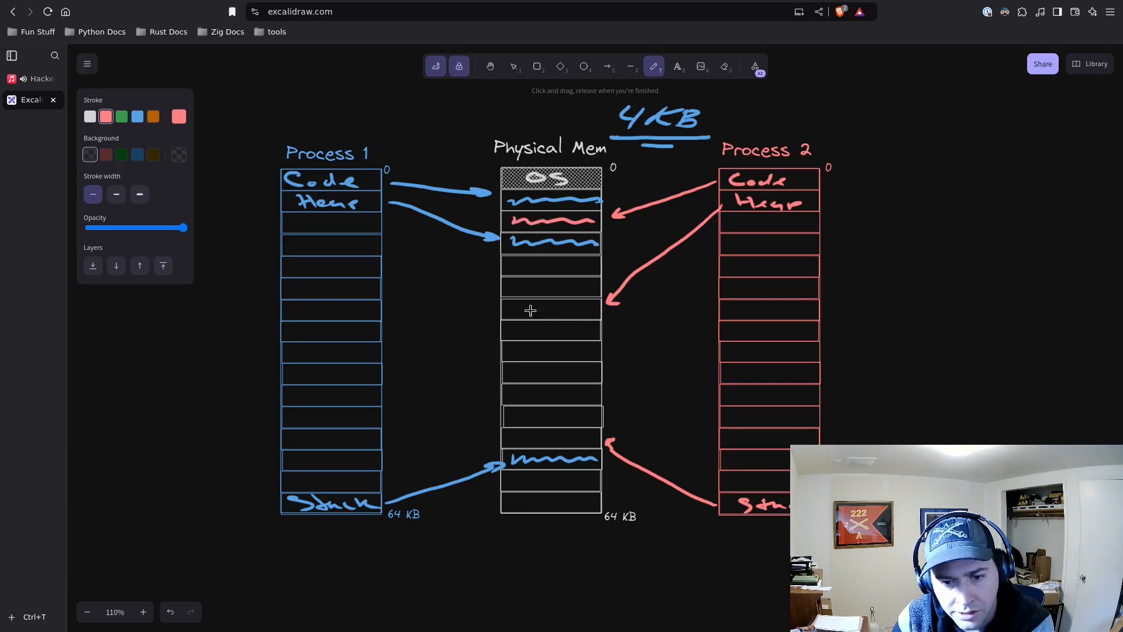
left_click_drag(513, 307, 595, 304)
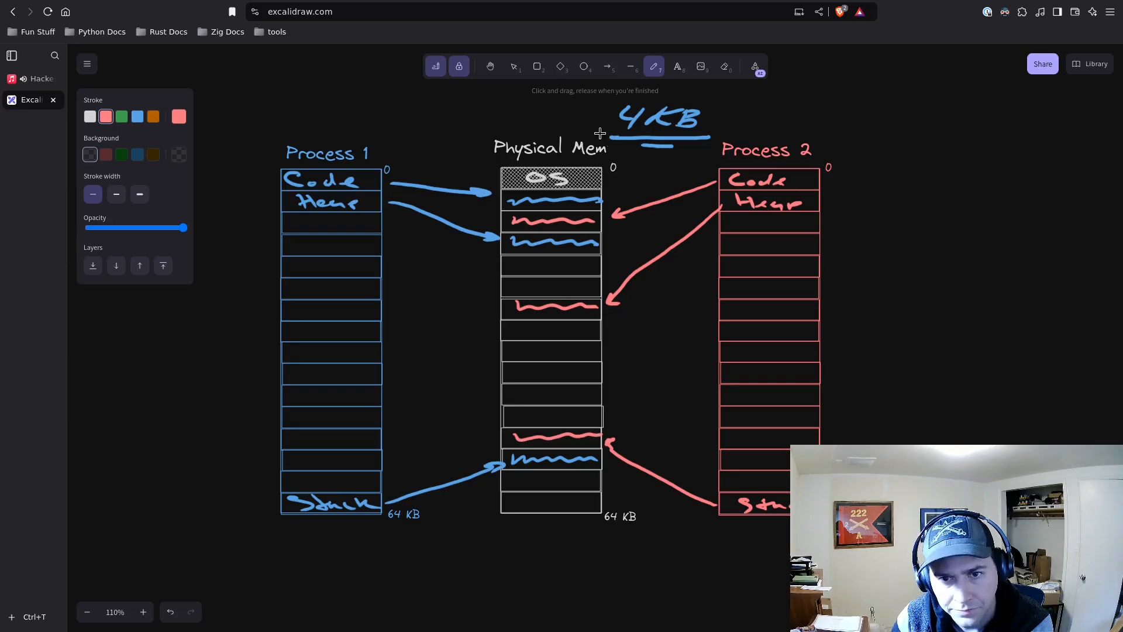
In blue, mark a second Process 1 stack page and arrow it to a physical frame.
left_click(137, 116)
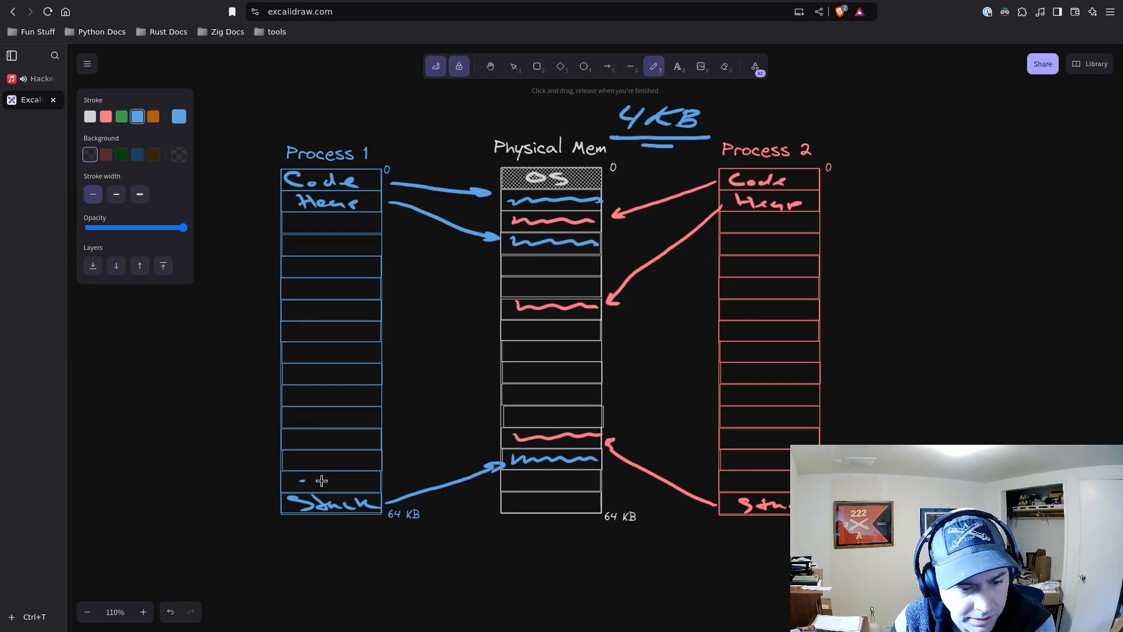
left_click_drag(301, 480, 365, 478)
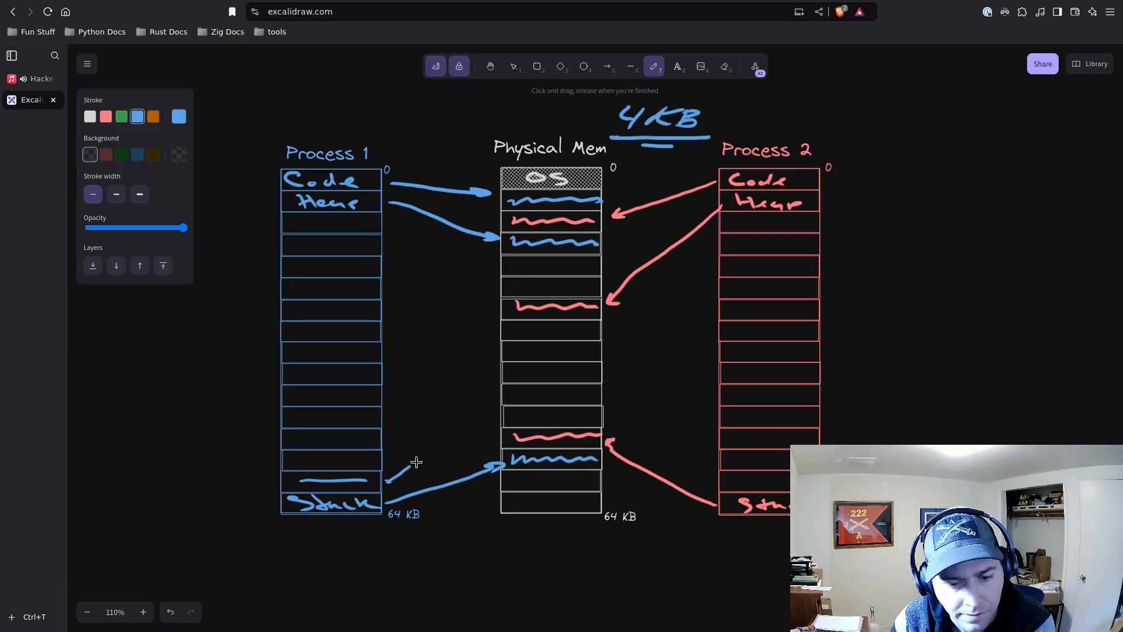
left_click_drag(385, 481, 490, 419)
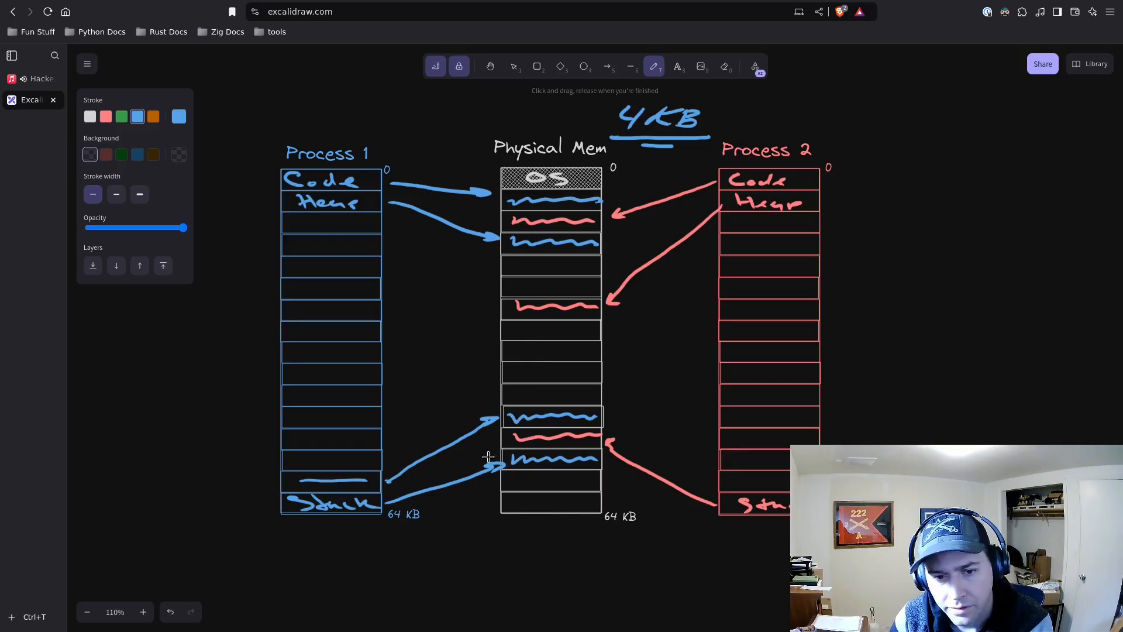
mouse_move(392, 400)
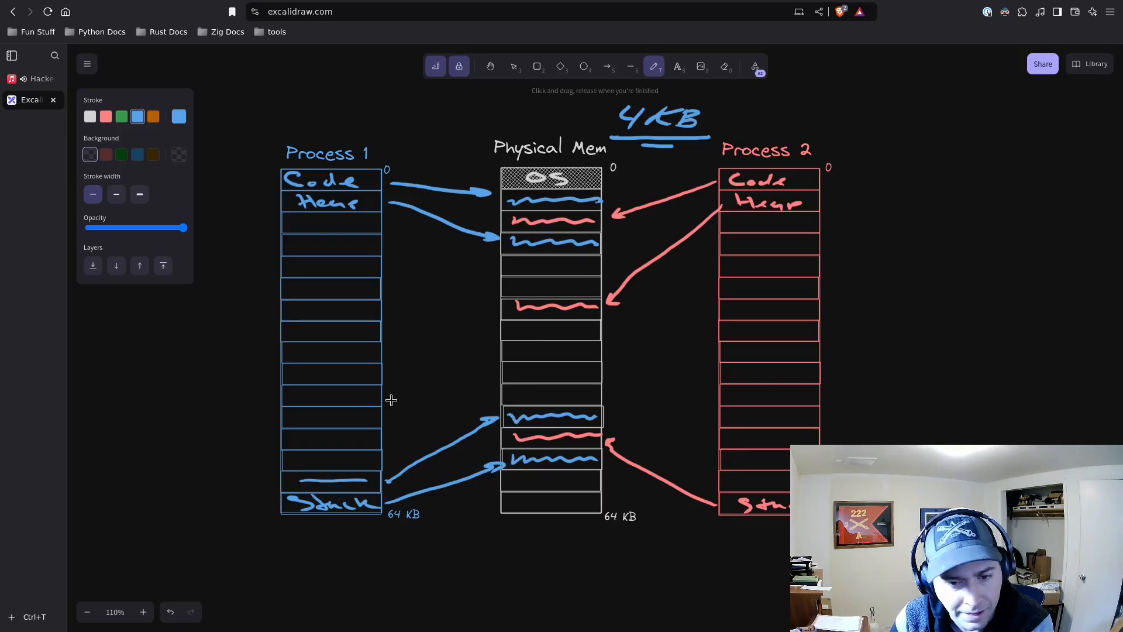
mouse_move(611, 111)
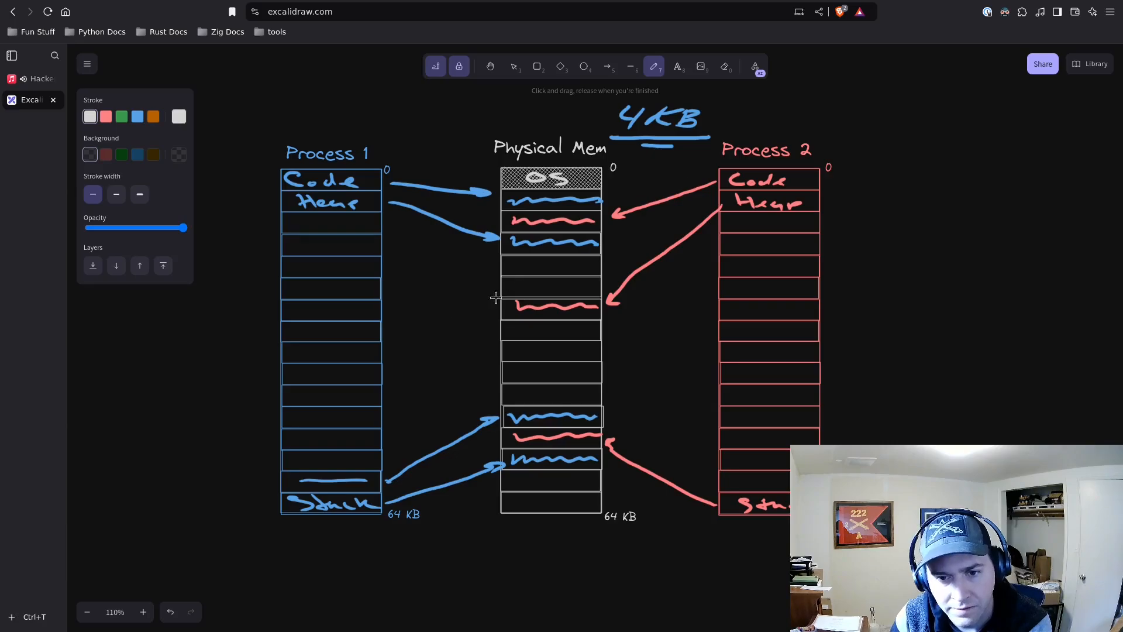
mouse_move(685, 143)
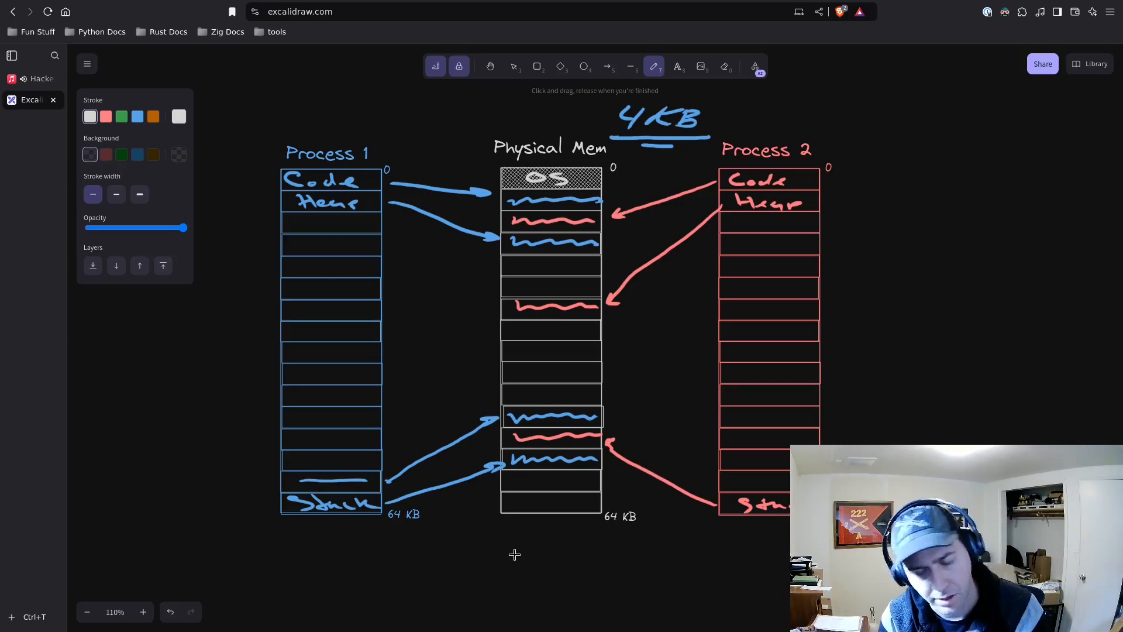
mouse_move(526, 552)
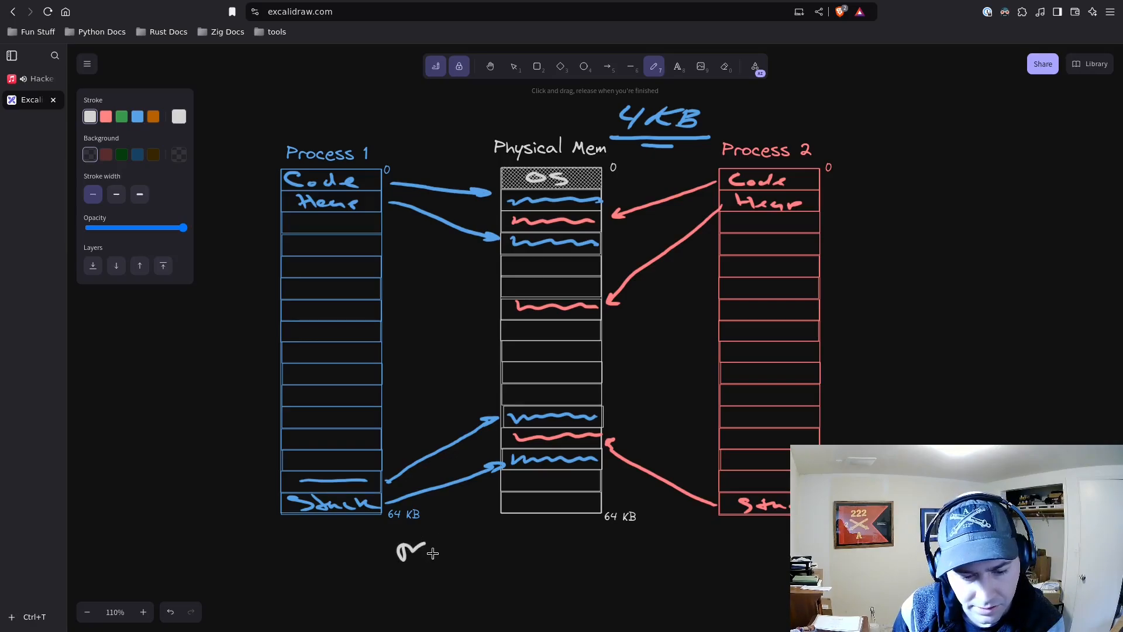
Handwrite mmap in white below the memory diagram.
left_click_drag(408, 551, 452, 554)
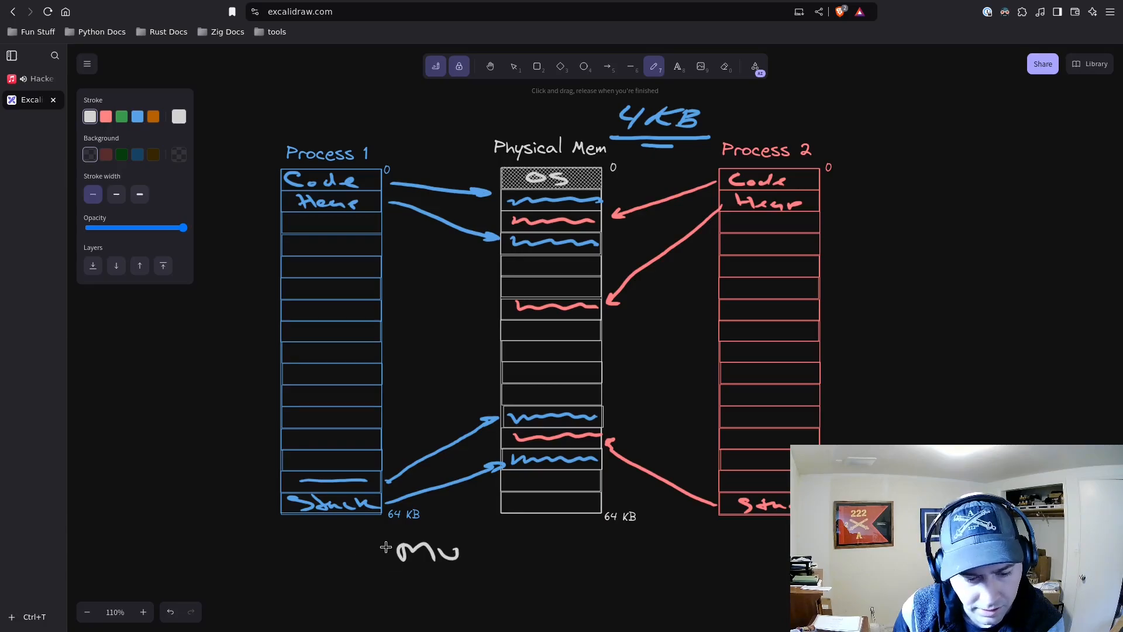
left_click_drag(444, 549, 486, 549)
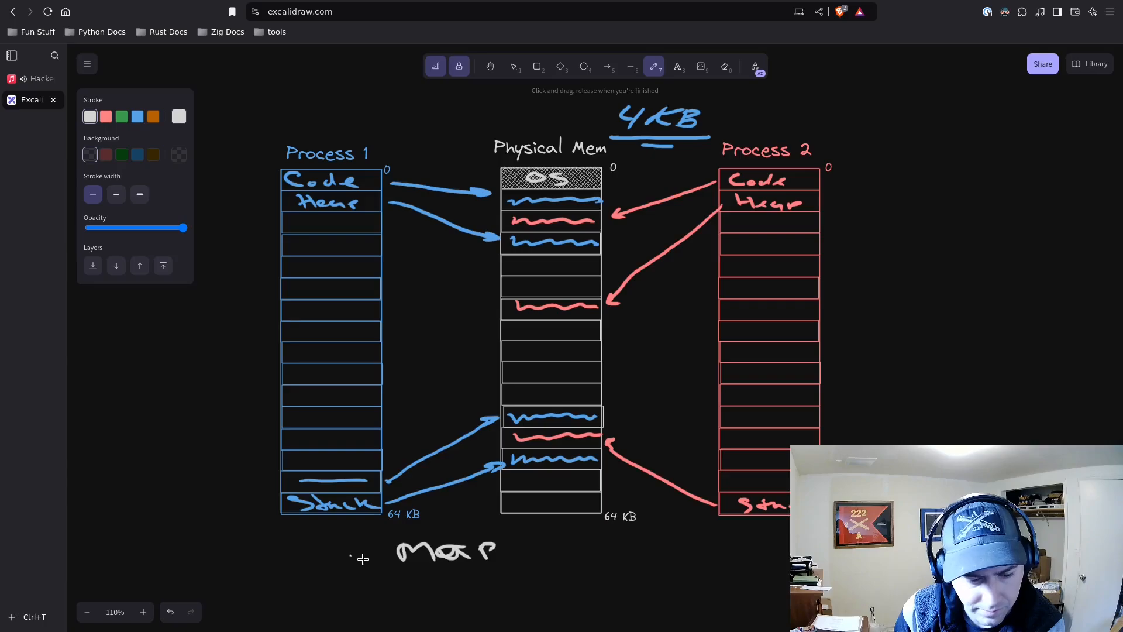
left_click_drag(351, 555, 401, 595)
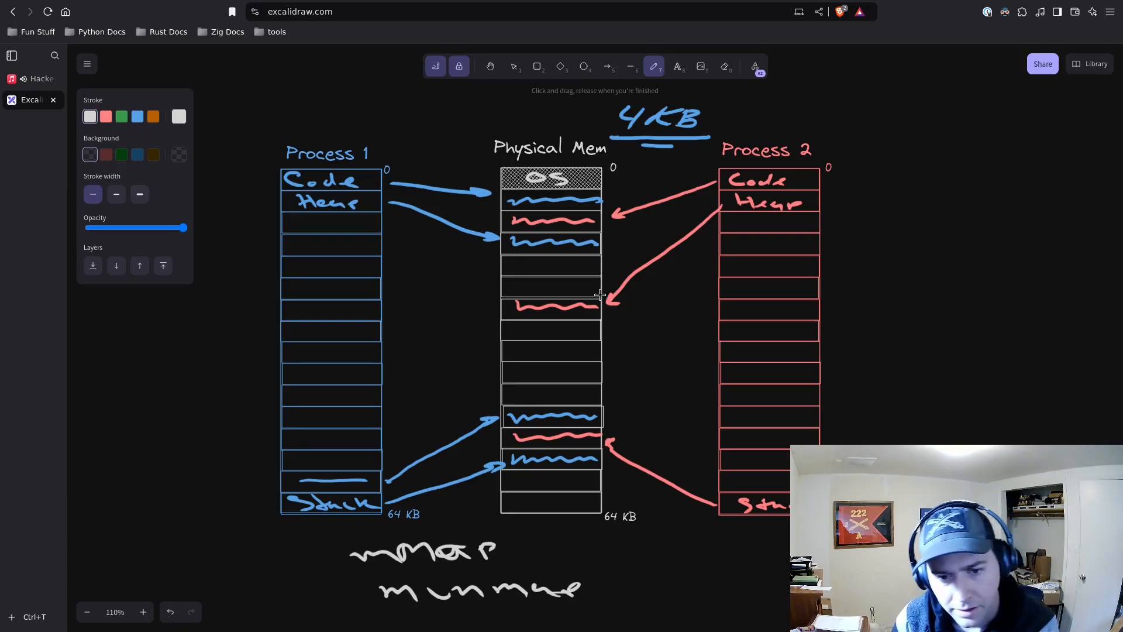
mouse_move(666, 266)
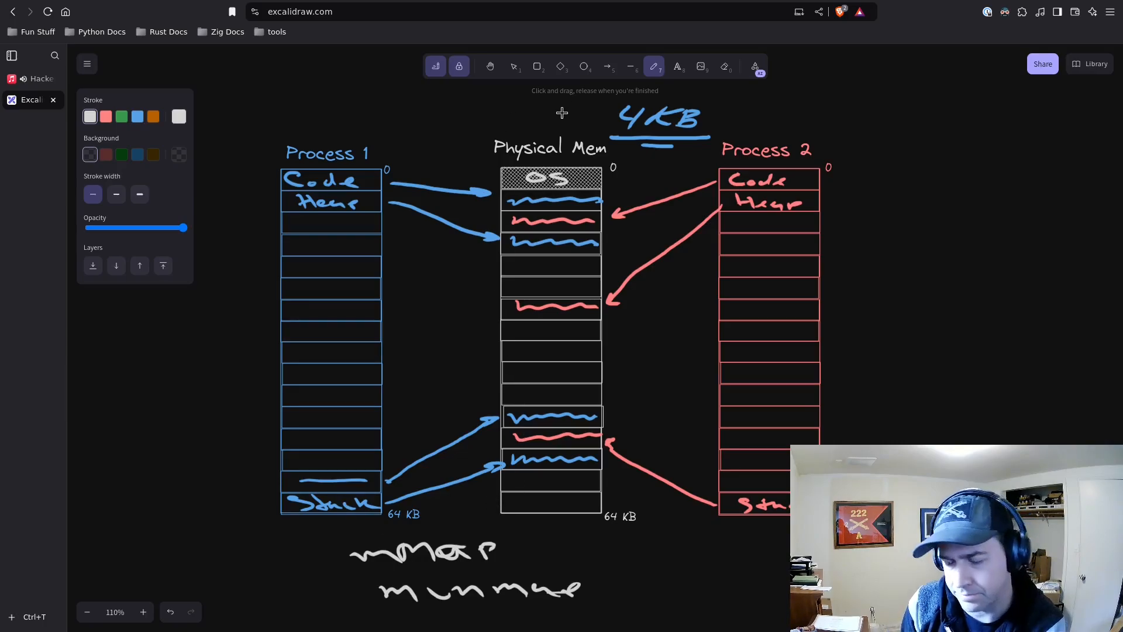
mouse_move(565, 187)
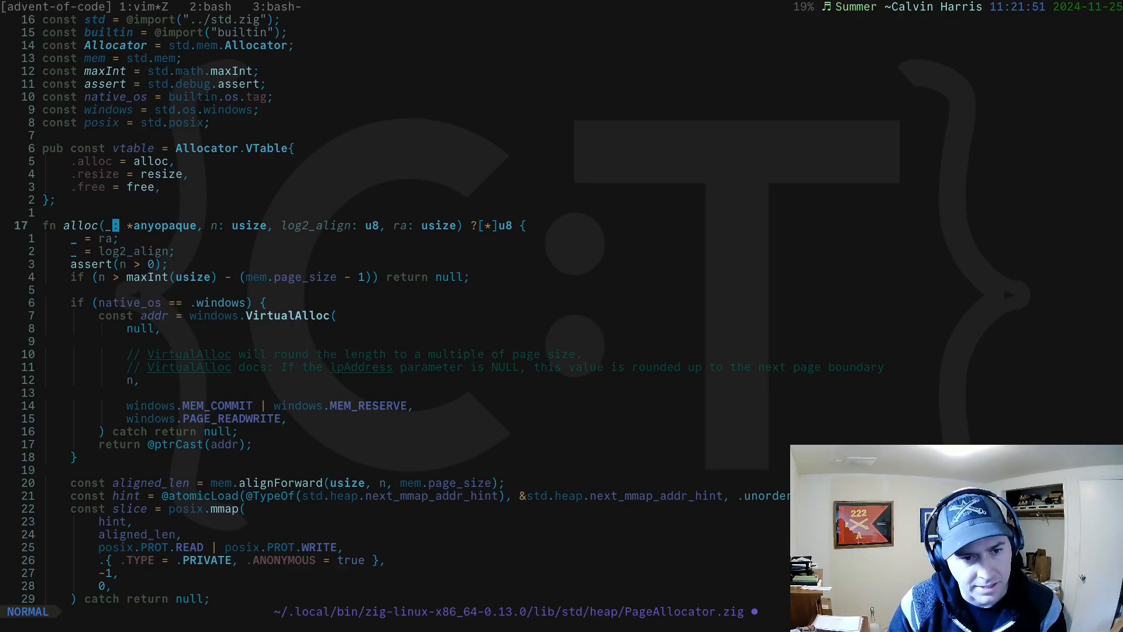
Visually highlight the return-address lines in PageAllocator.zig's alloc function.
key("V")
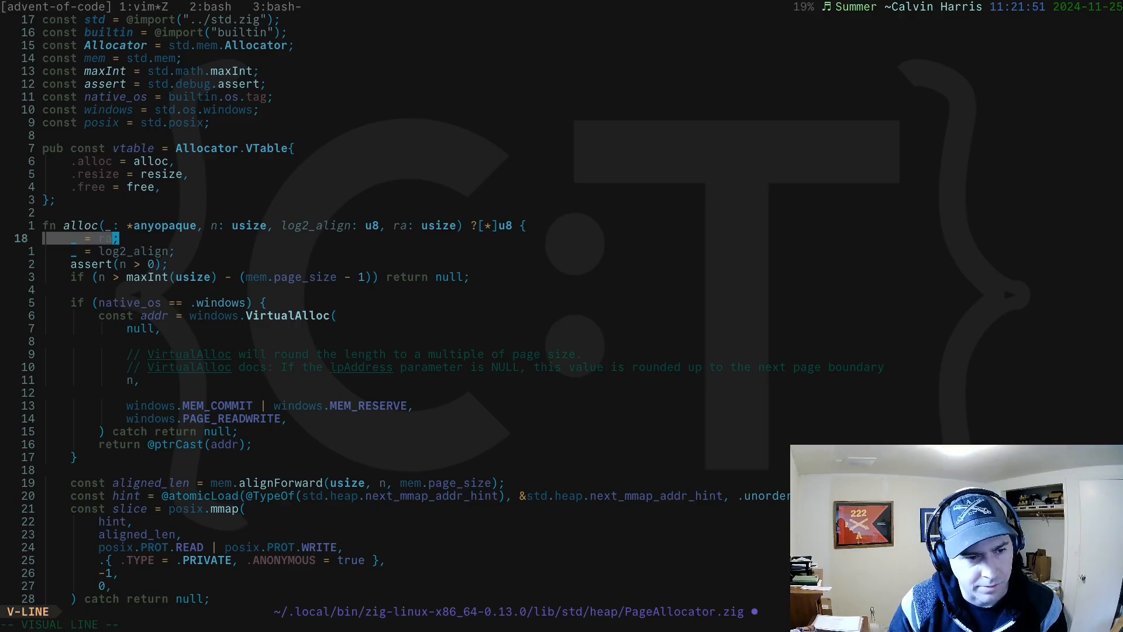
key("j")
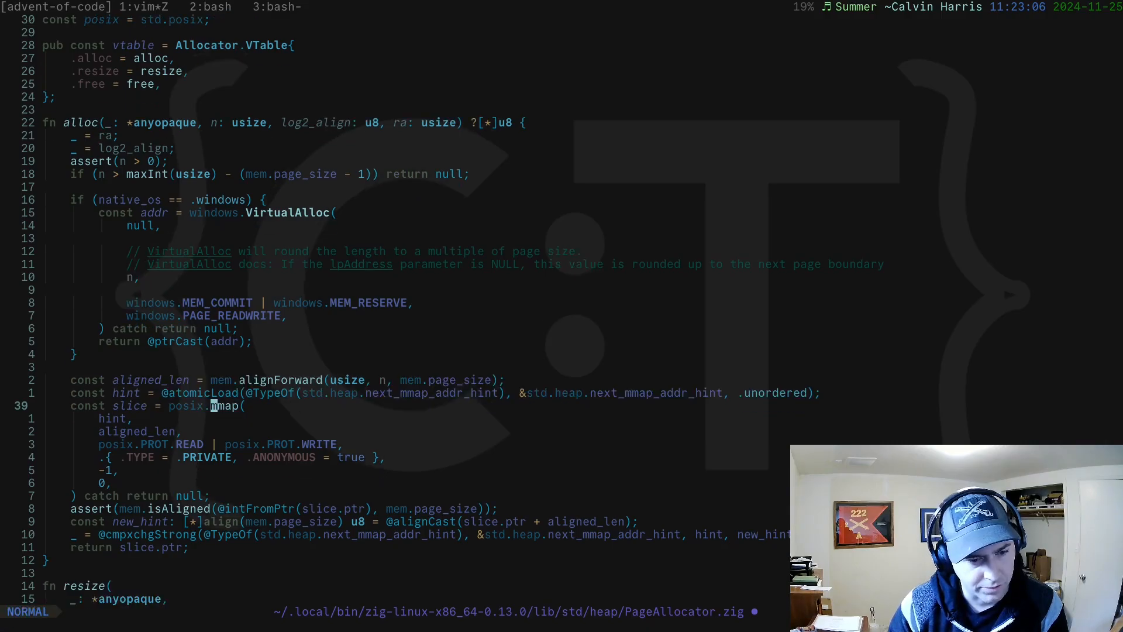
key("v")
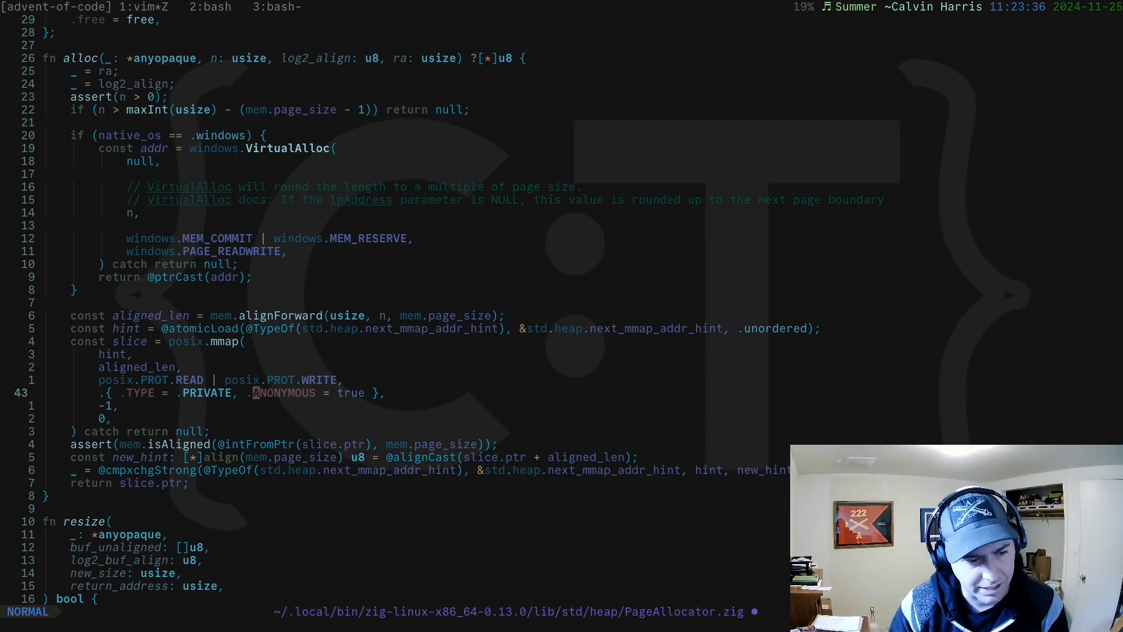
scroll("down", 3)
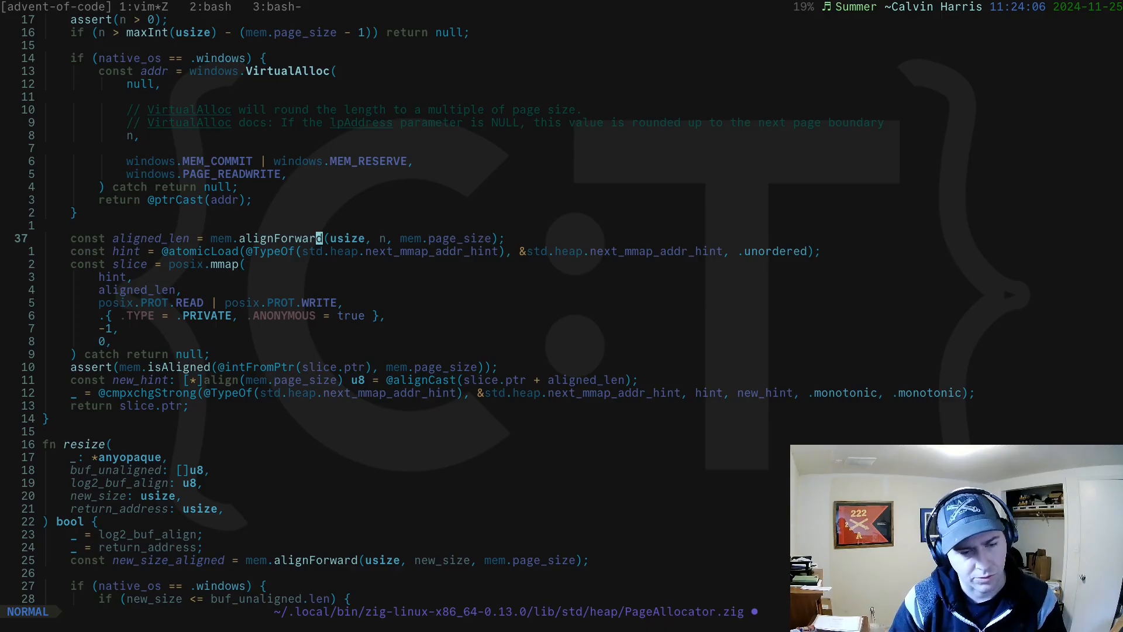
mouse_move(418, 237)
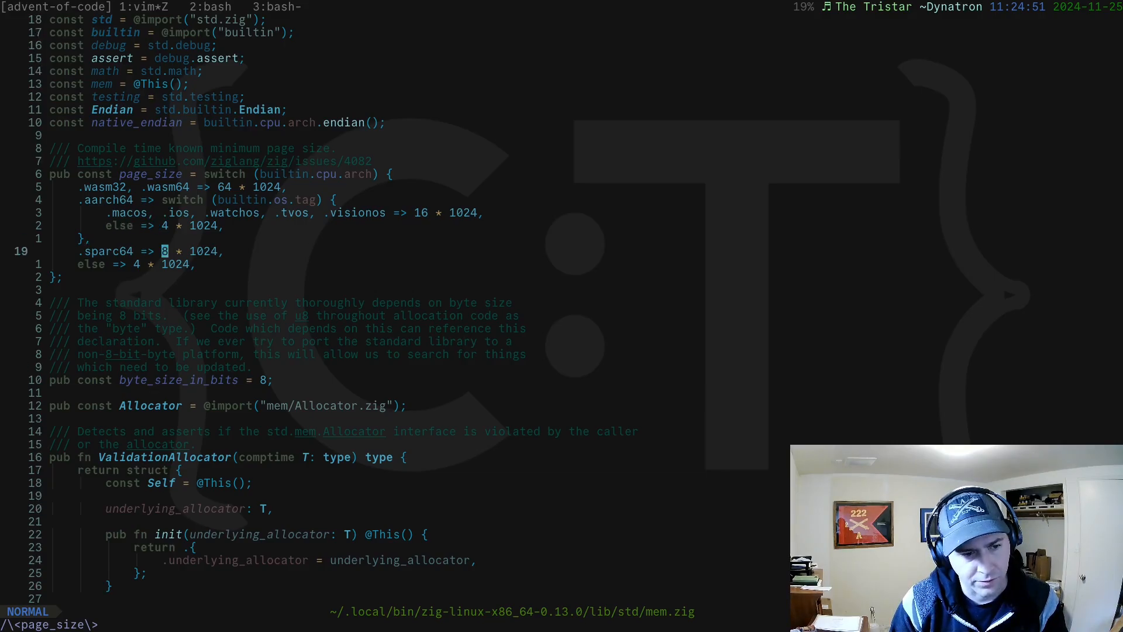
key("j")
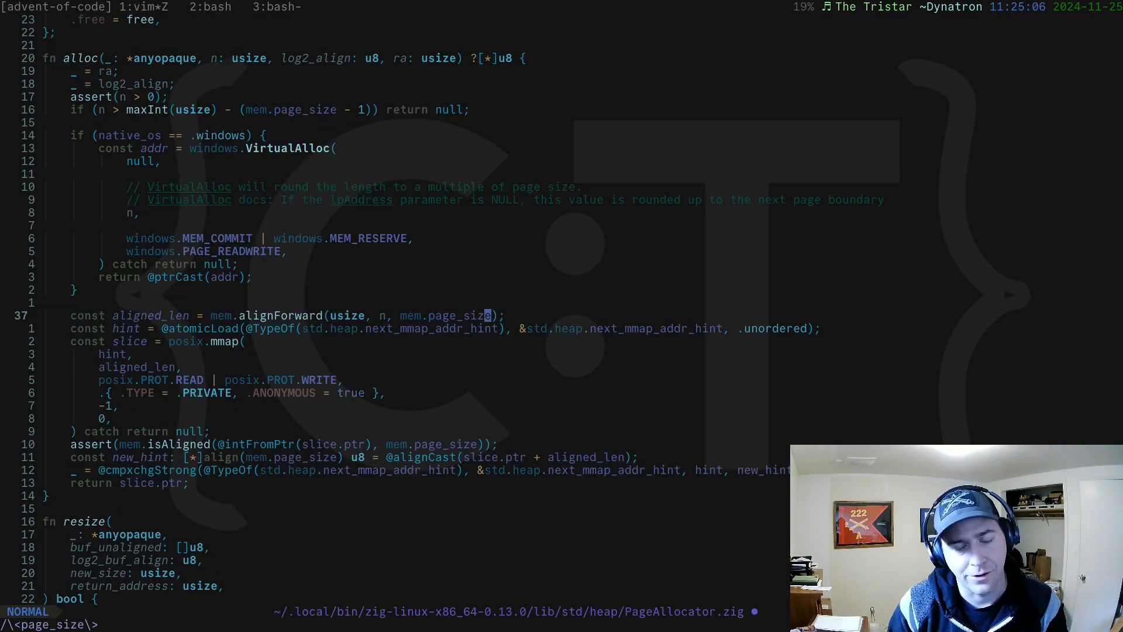
mouse_move(223, 316)
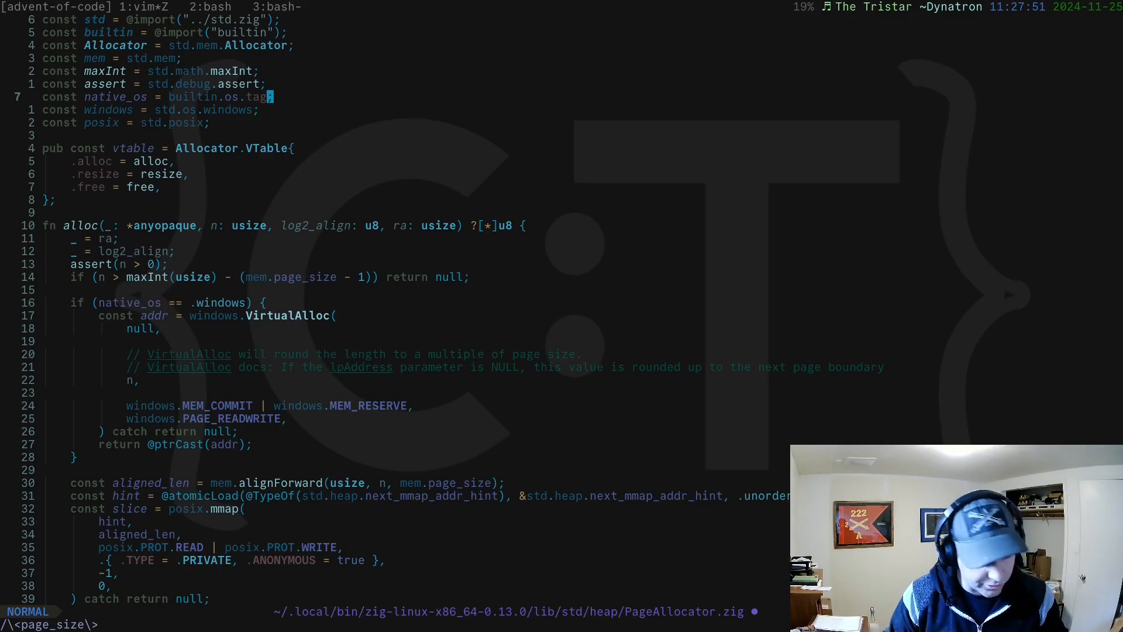
scroll("down", 3)
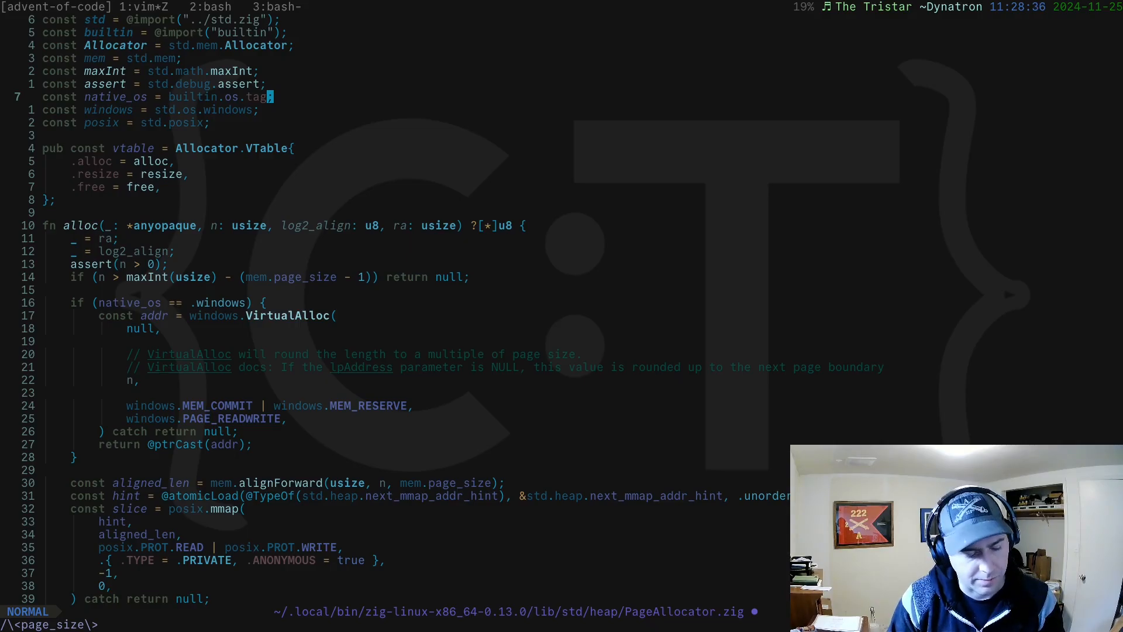
Switch to Brave and navigate to ziggit.dev.
key("alt+Tab")
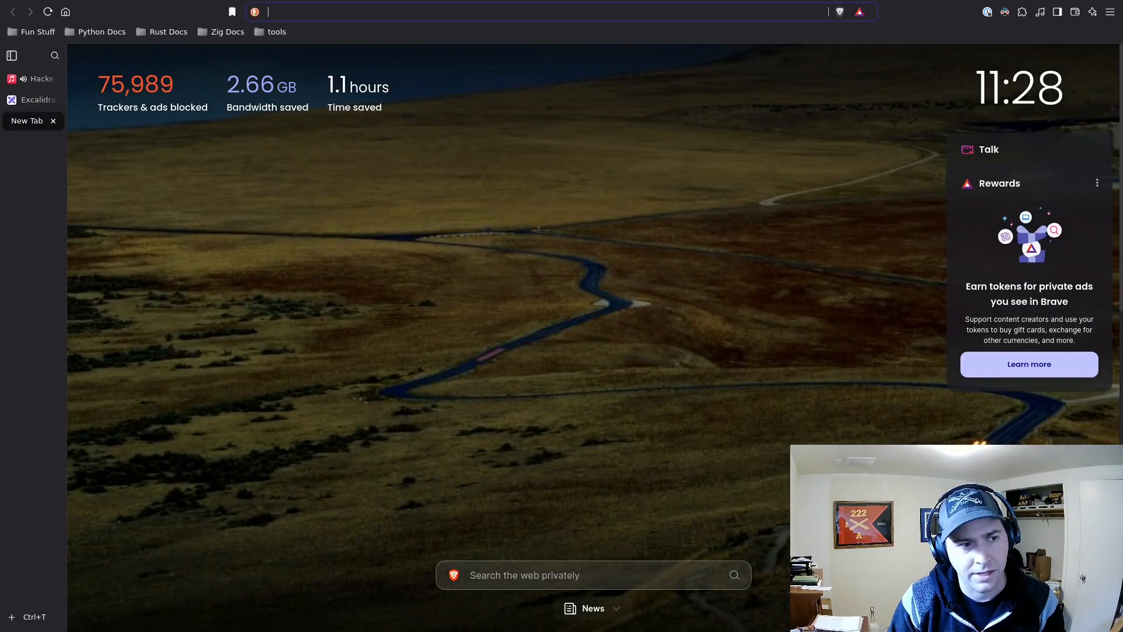
type("ziggit.dev")
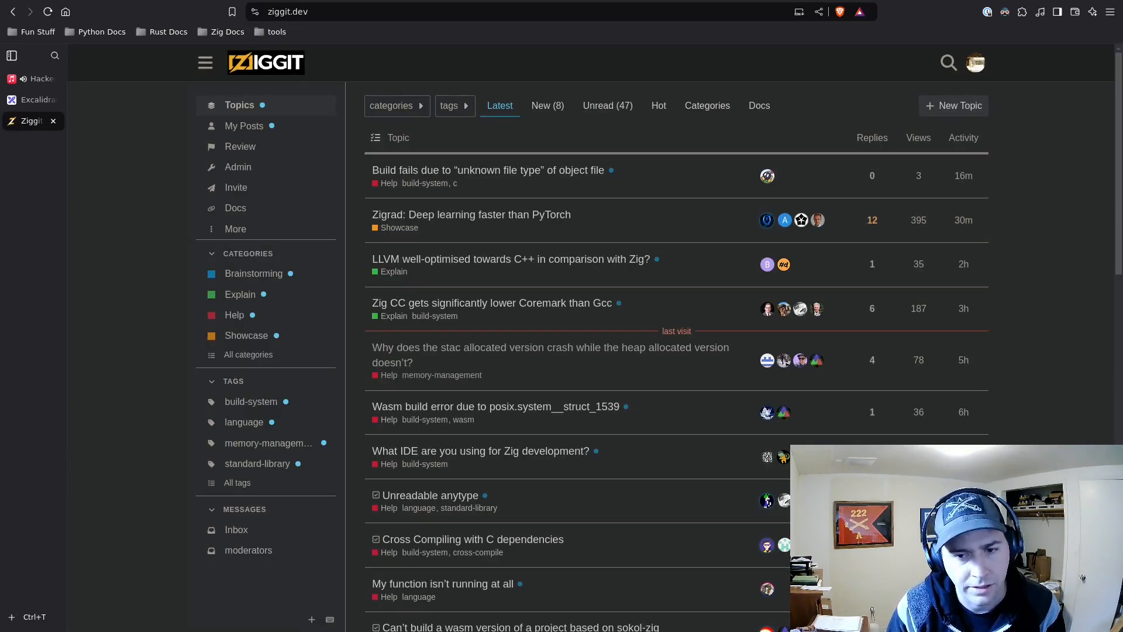